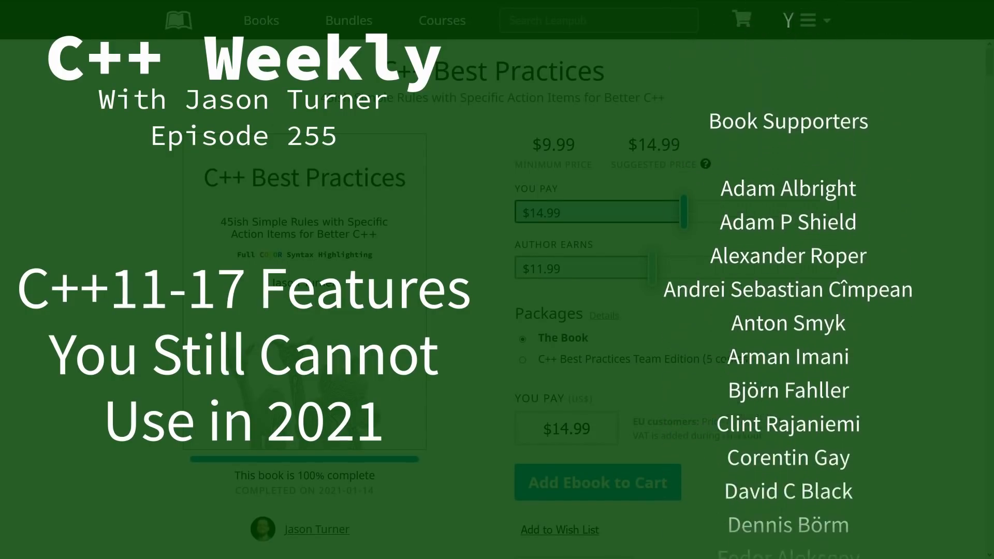
Scroll the C++ Best Practices book page past About the Book to Share and Feedback.
scroll(down, 3)
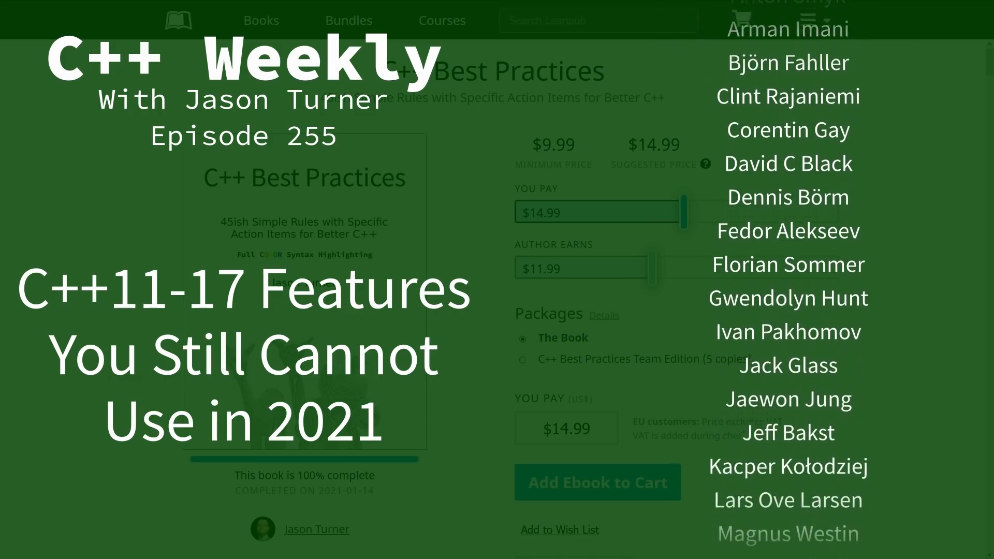
scroll(down, 3)
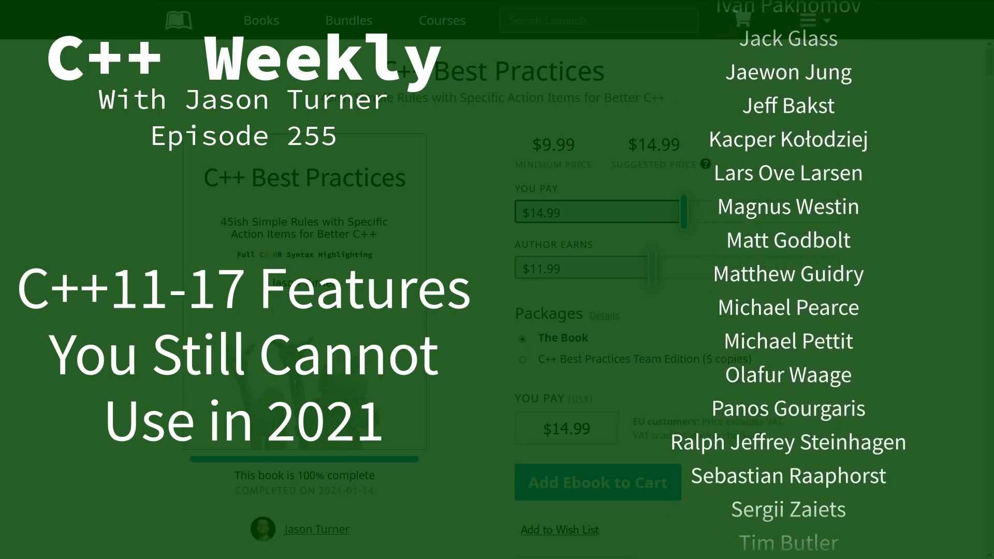
scroll(down, 3)
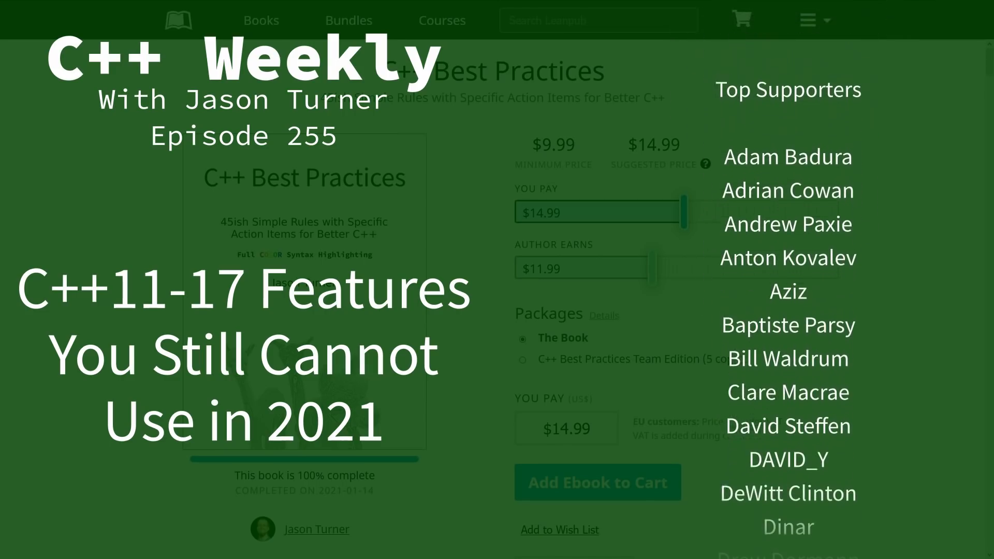
scroll(down, 3)
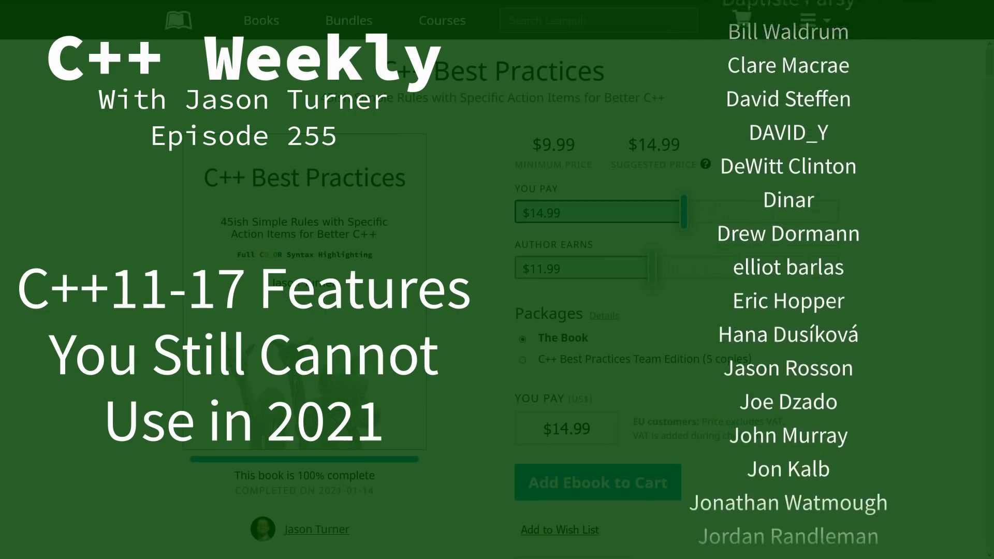
scroll(down, 3)
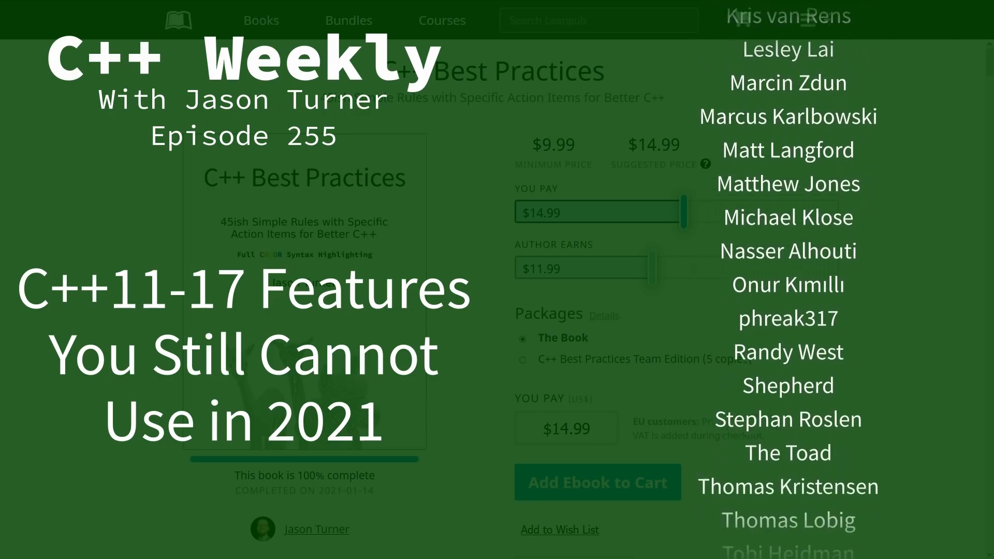
scroll(down, 3)
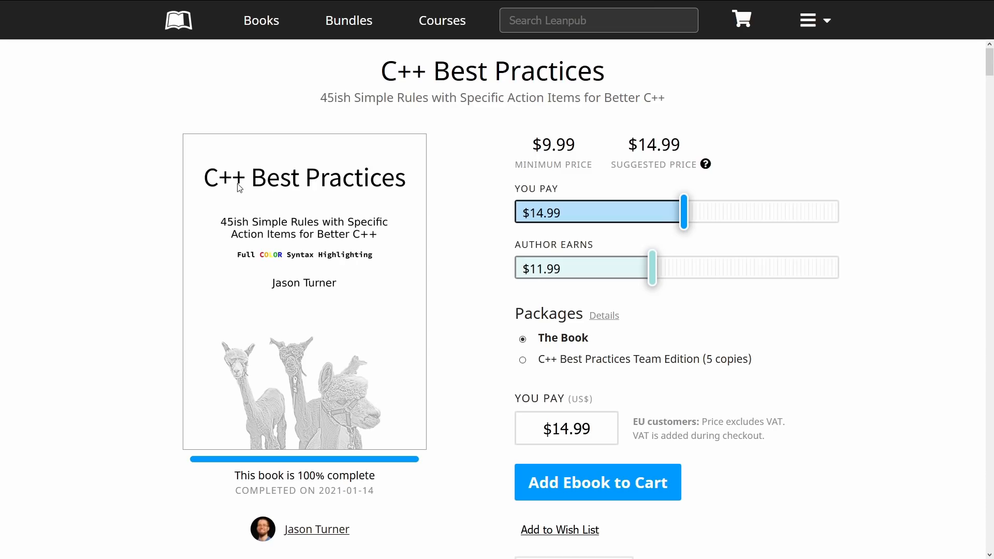
scroll(down, 3)
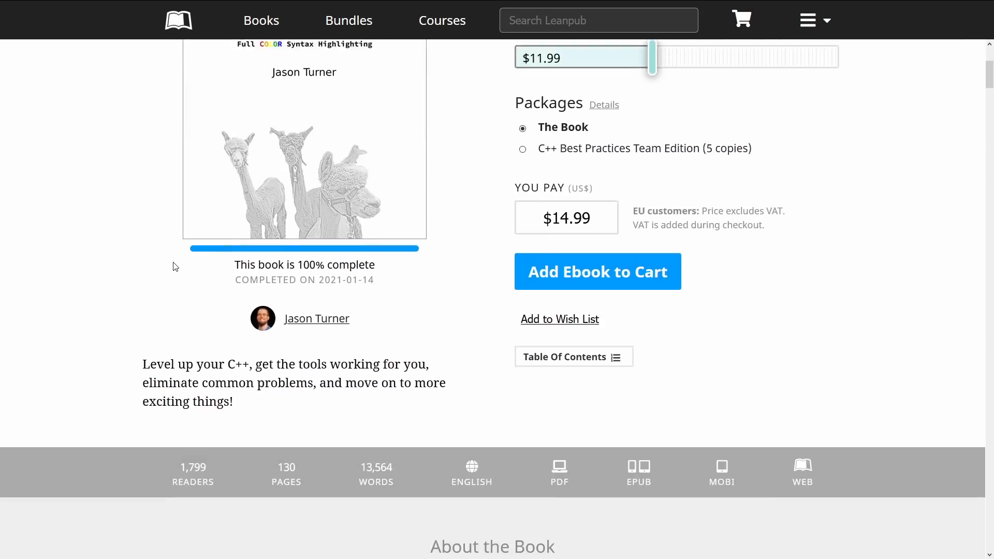
scroll(down, 3)
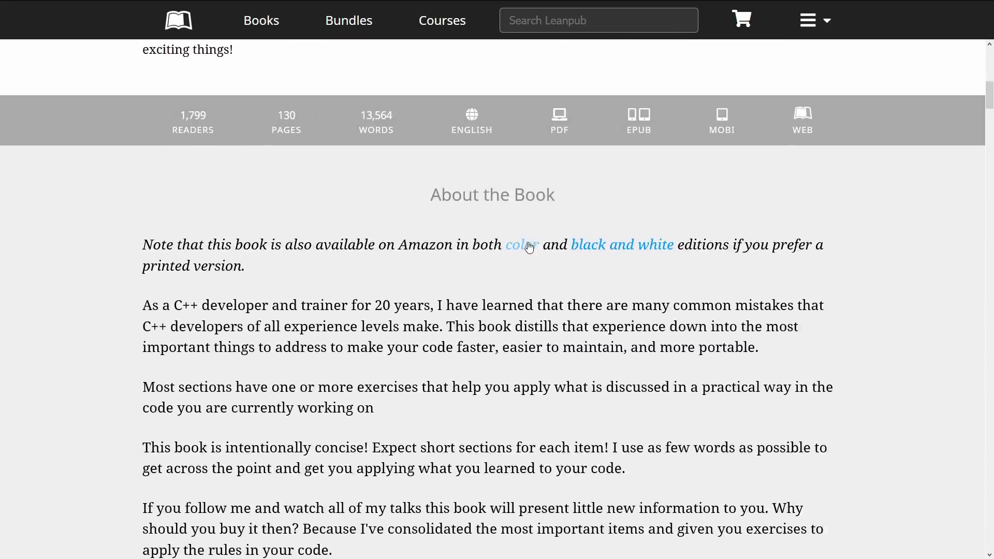
mouse_move(639, 245)
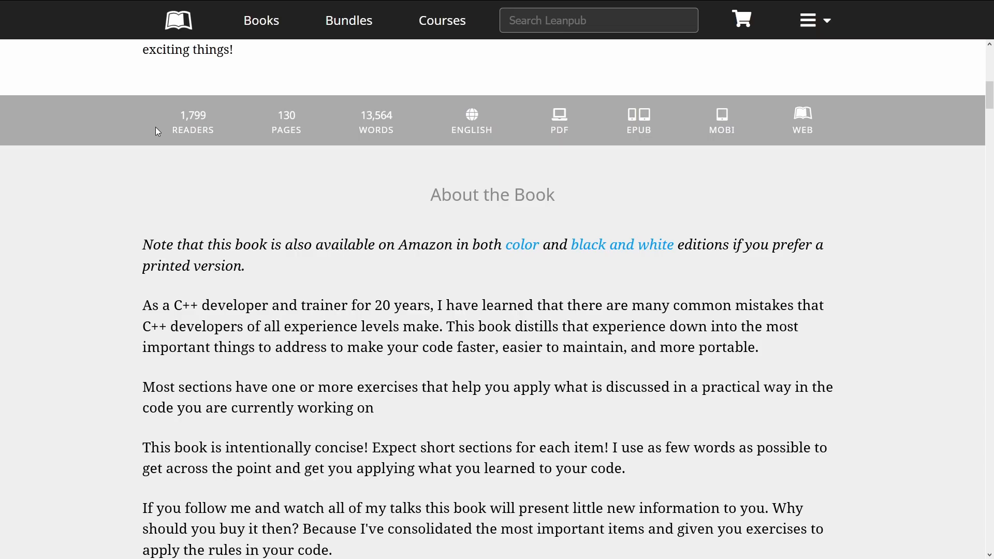
mouse_move(274, 130)
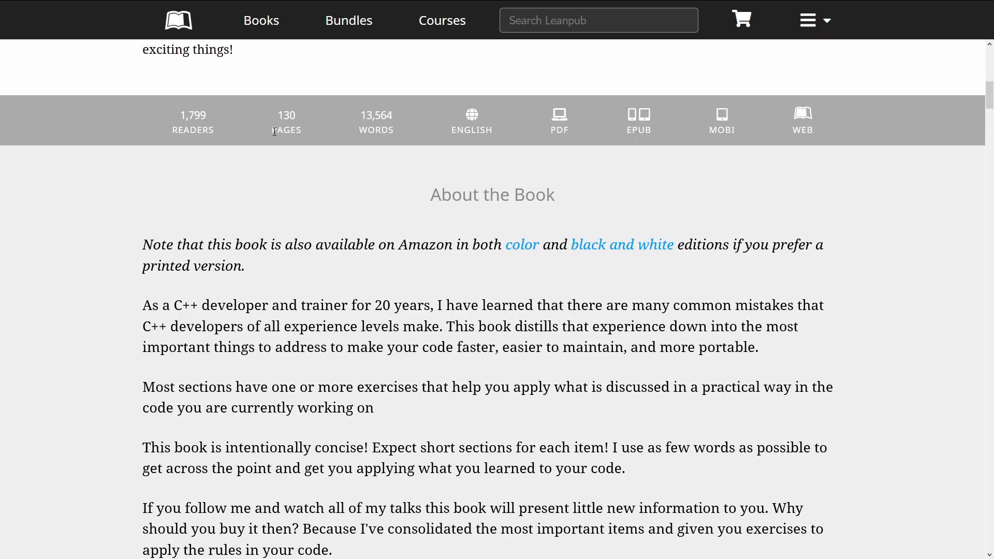
mouse_move(318, 121)
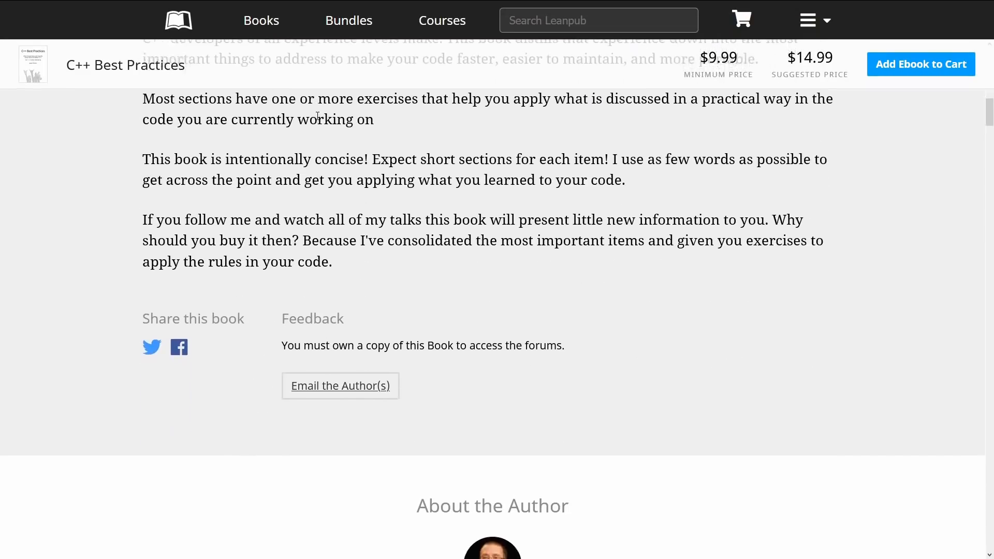
Scroll through the book's Table of Contents, from Introduction to the nodiscard chapter.
scroll(down, 3)
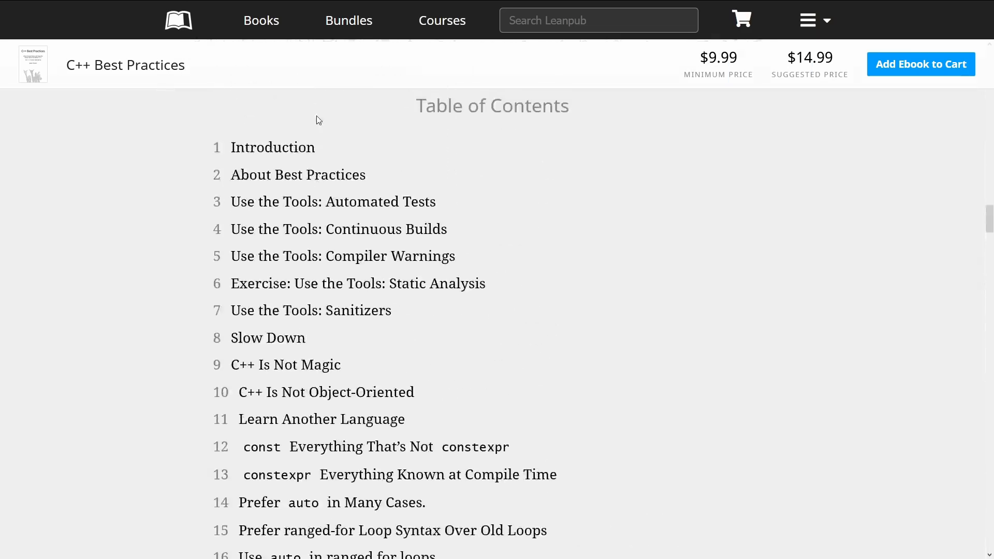
scroll(down, 3)
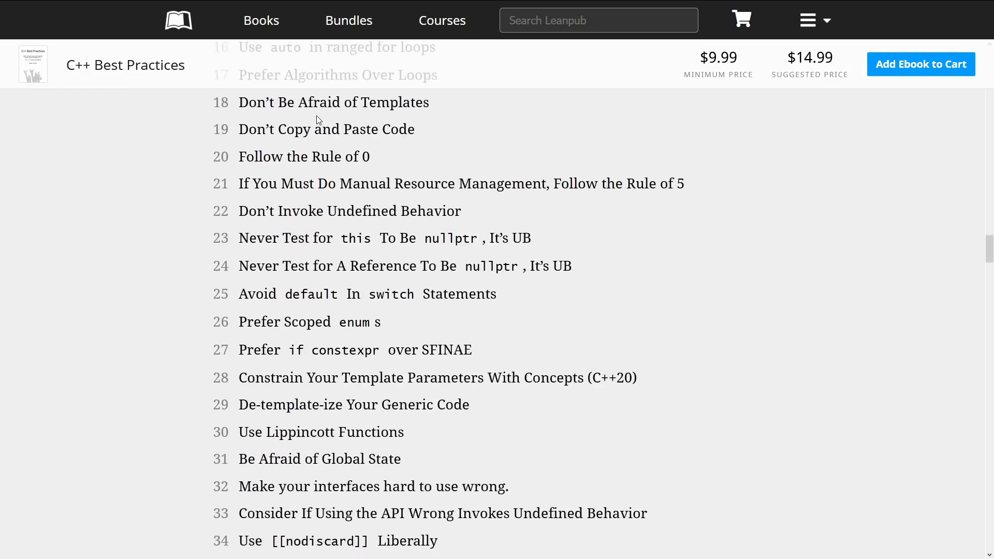
scroll(down, 3)
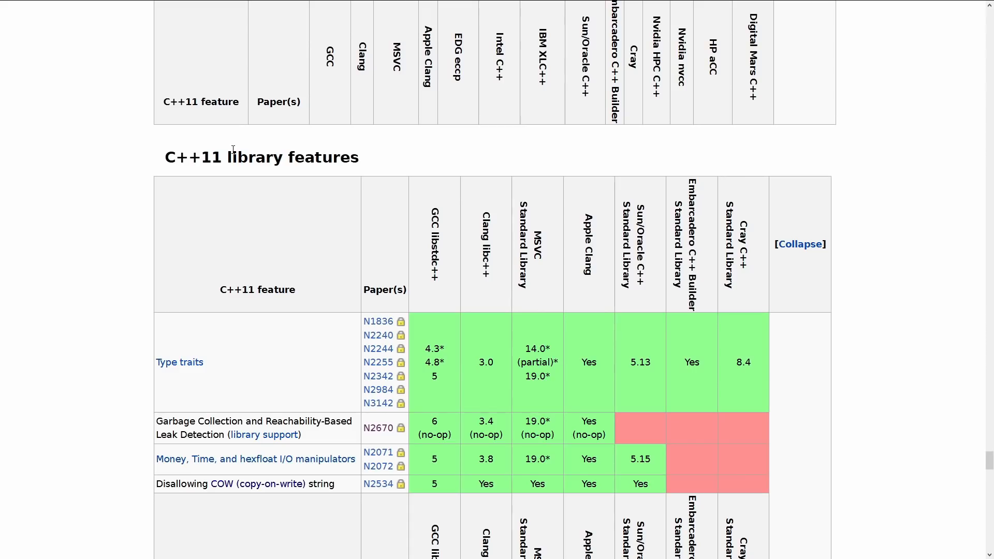
mouse_move(169, 431)
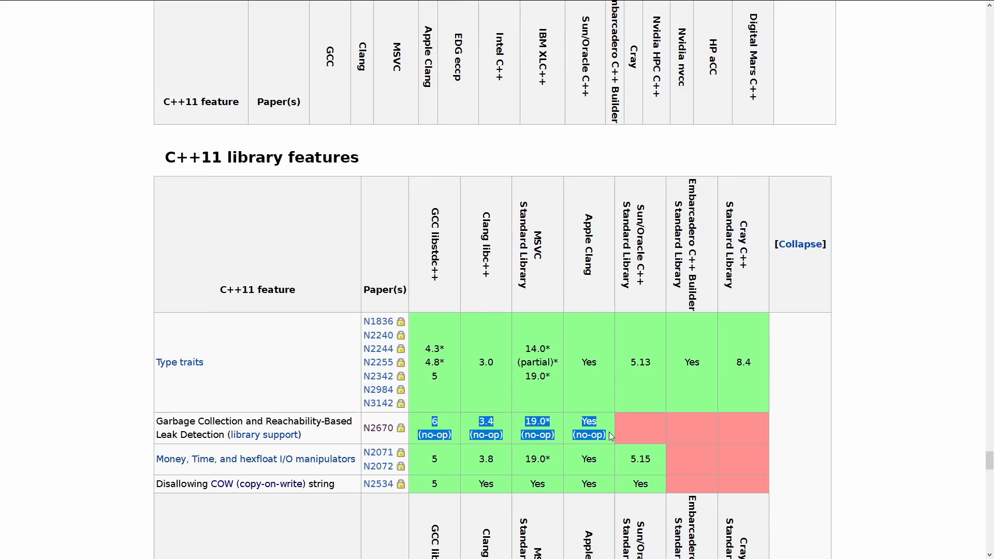
Scroll up to the all-red Garbage Collection row in the C++11 core language table.
scroll(up, 3)
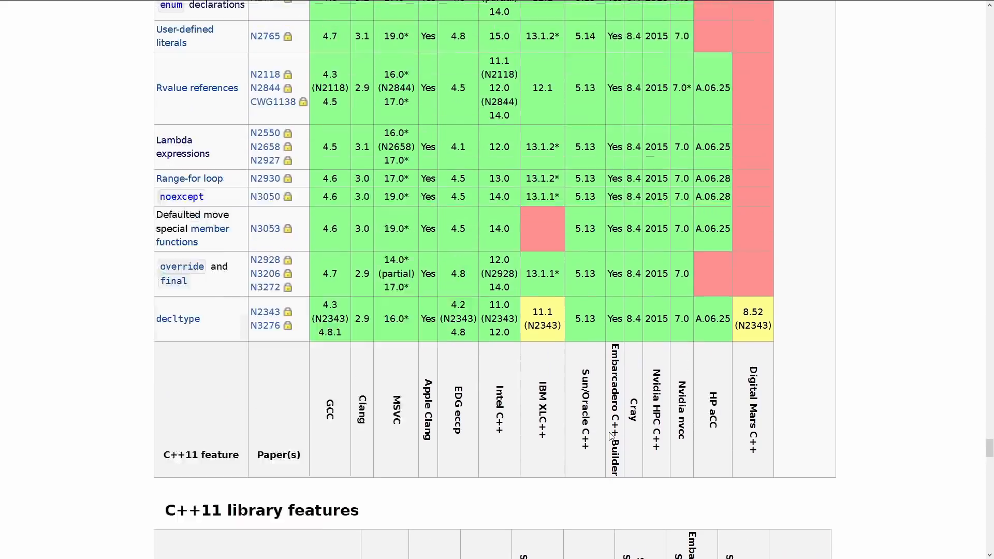
scroll(up, 3)
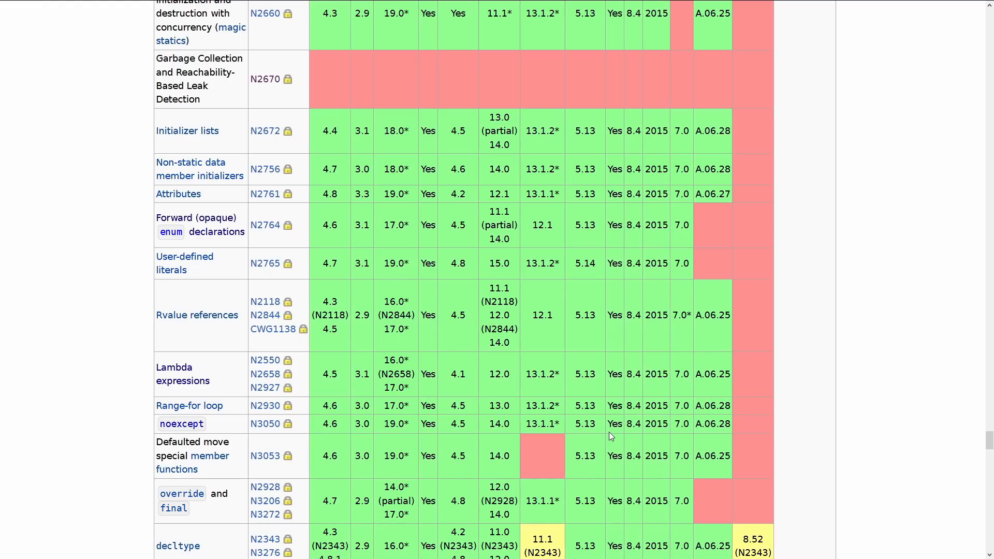
mouse_move(594, 328)
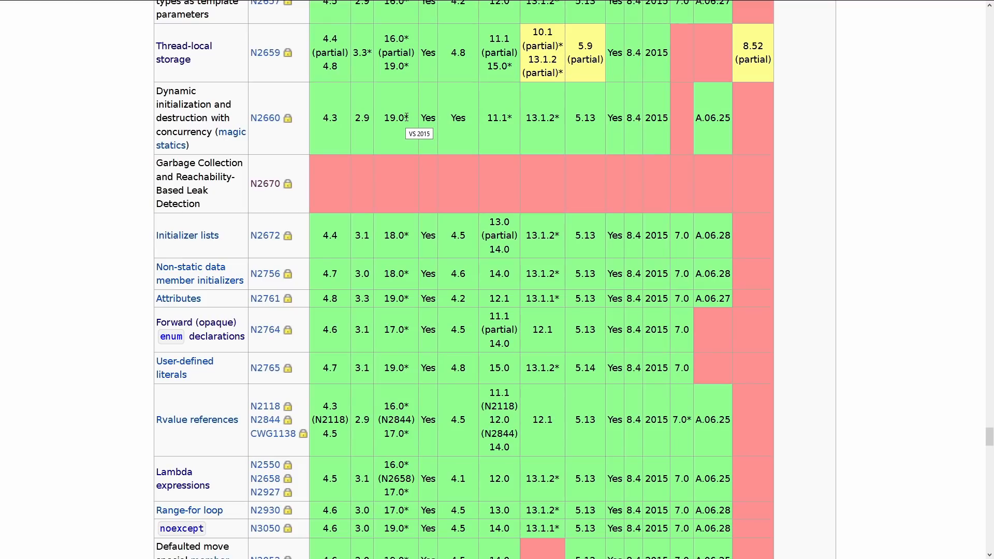
mouse_move(232, 132)
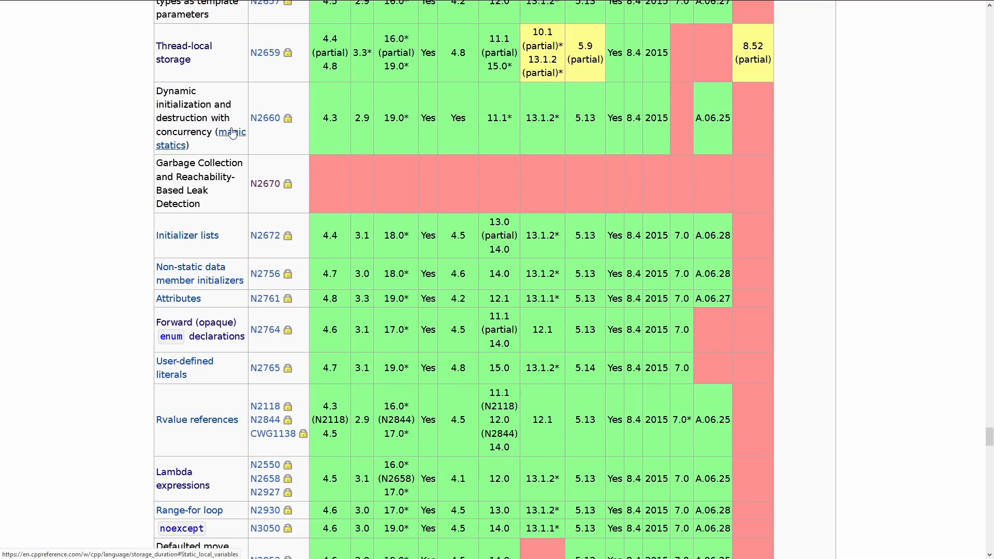
mouse_move(232, 131)
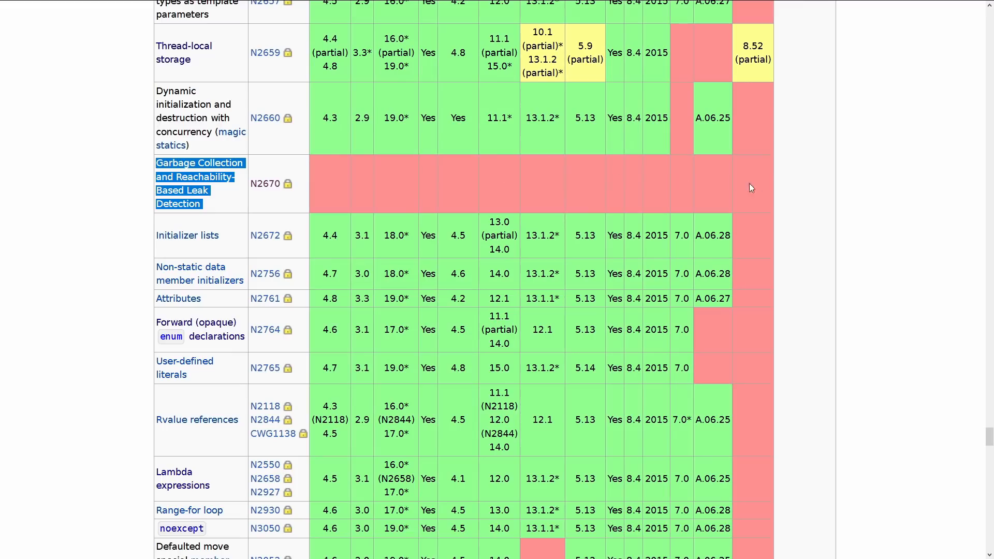
mouse_move(761, 190)
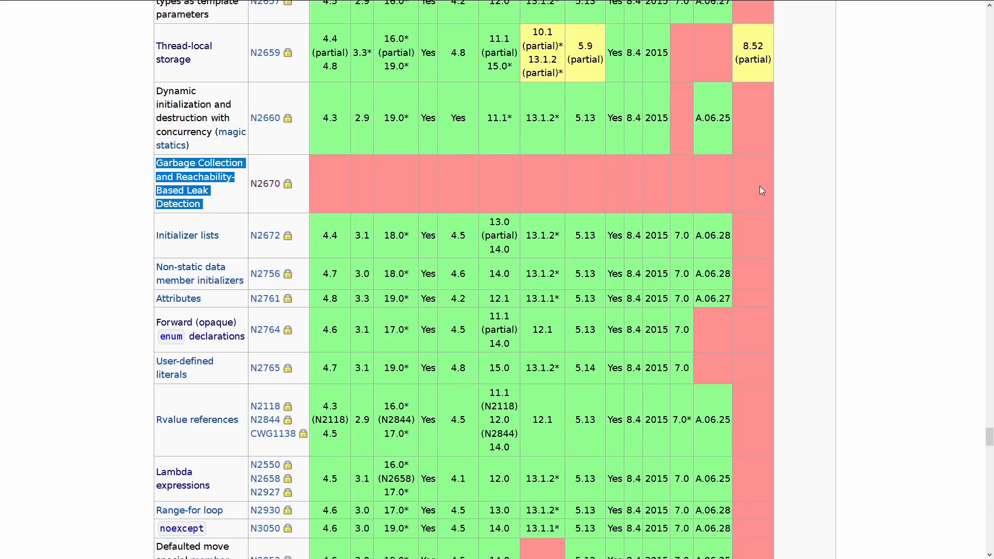
Inspect the red HP aCC and Digital Mars C++ cells in the C++11 core language table.
scroll(up, 3)
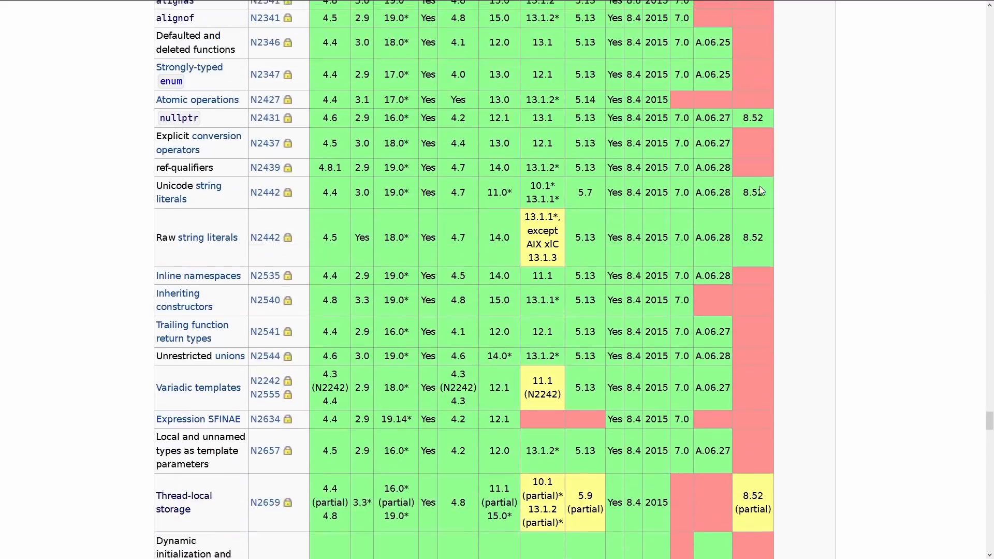
scroll(up, 3)
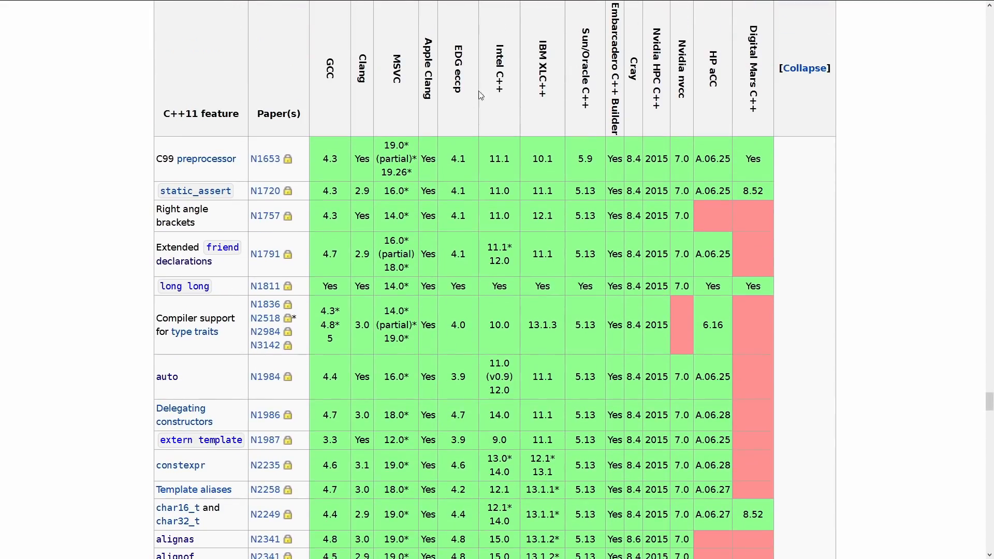
mouse_move(705, 138)
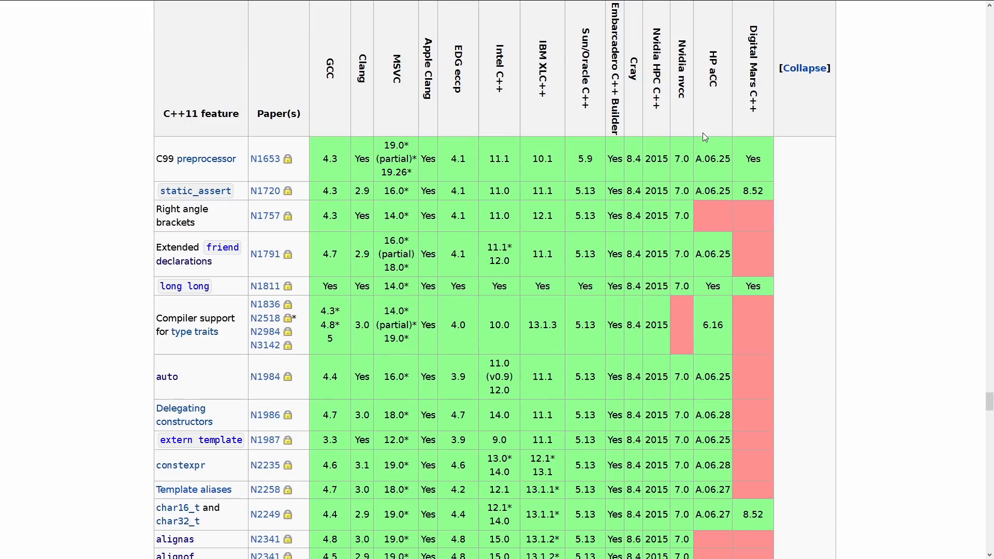
mouse_move(495, 232)
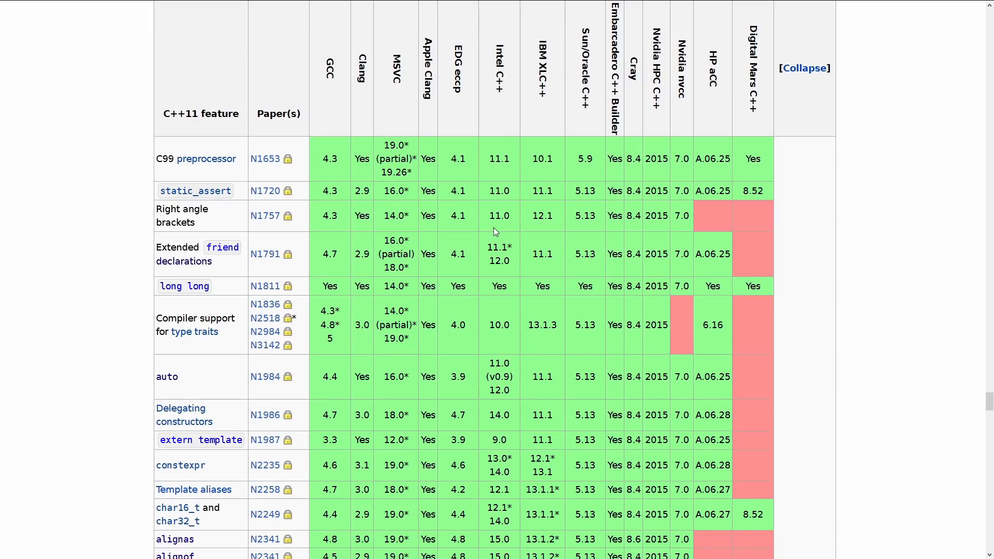
scroll(down, 3)
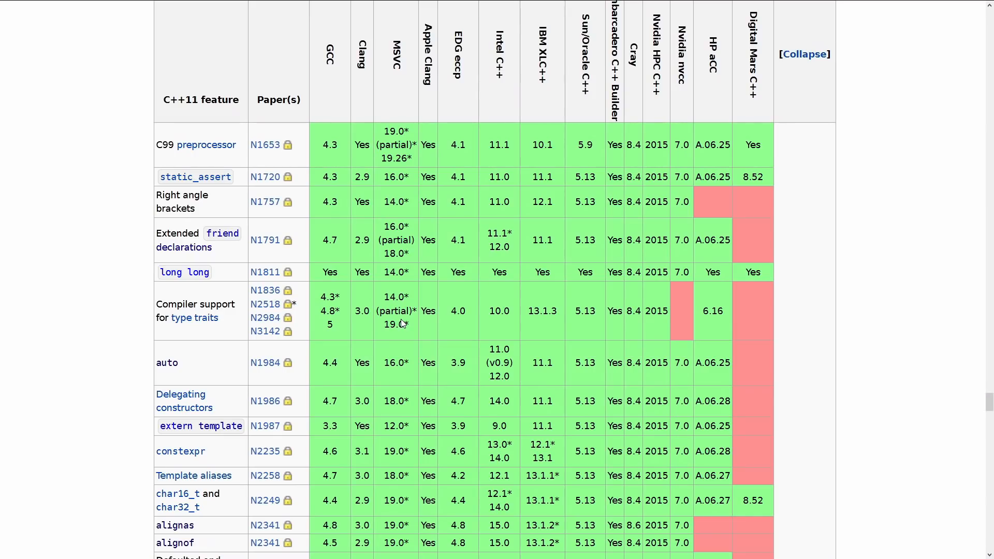
double_click(362, 272)
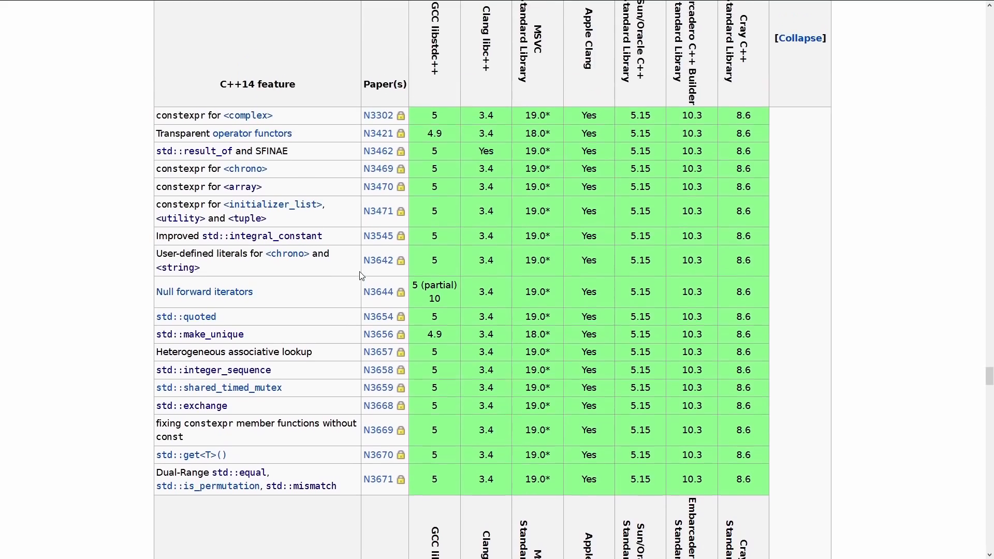
mouse_move(545, 316)
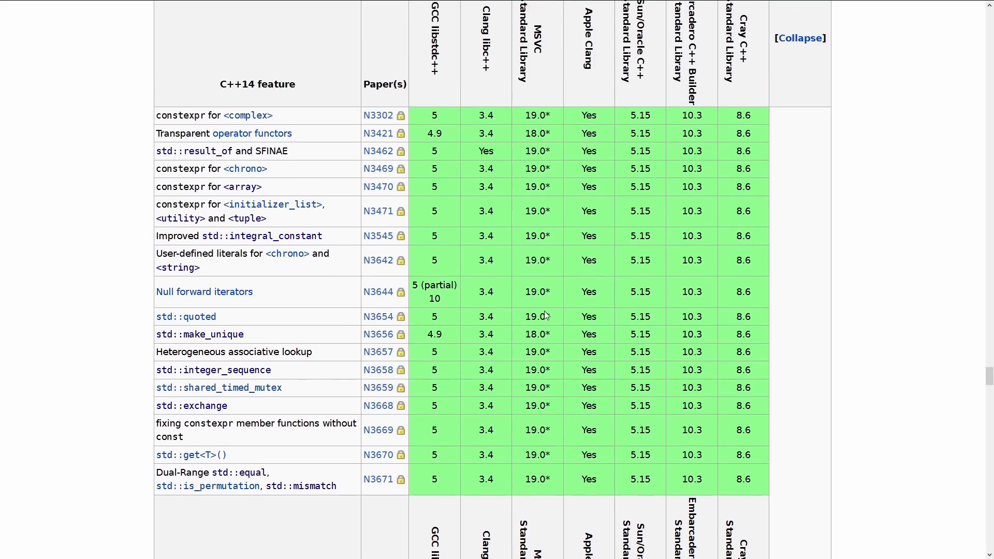
mouse_move(536, 334)
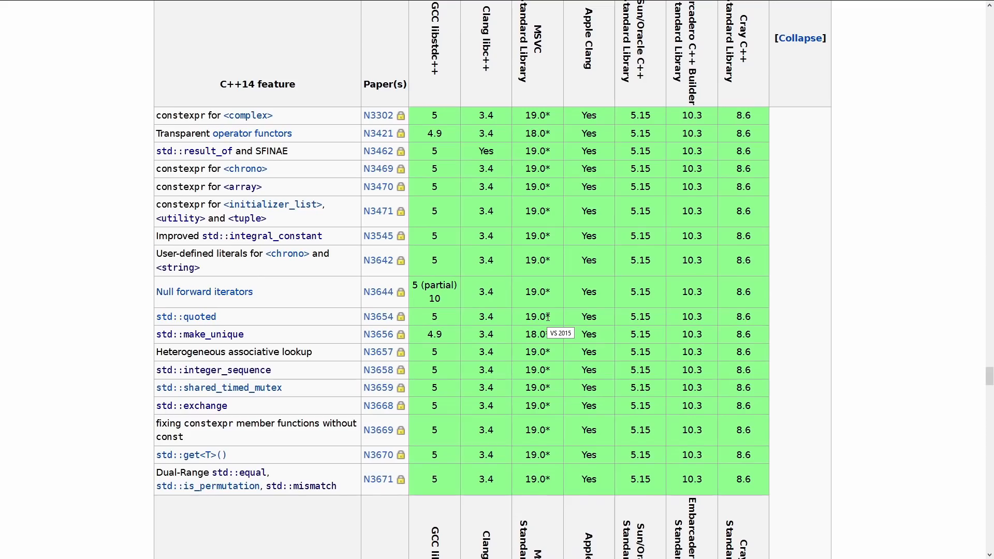
Scroll to the C++14 library table listing std::make_unique, std::quoted and std::exchange.
scroll(down, 3)
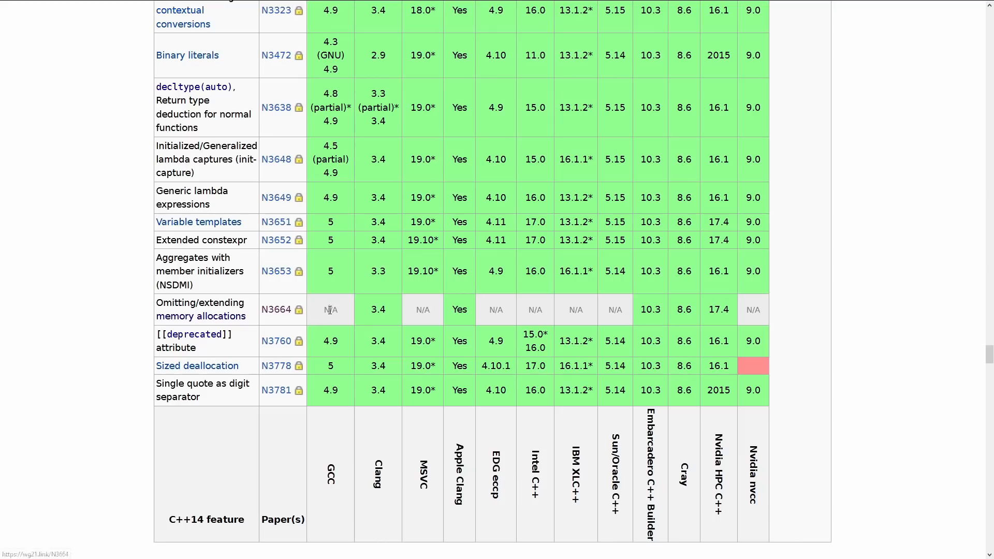
Highlight Nvidia nvcc's unsupported sized deallocation cell in the C++14 core language table.
double_click(330, 310)
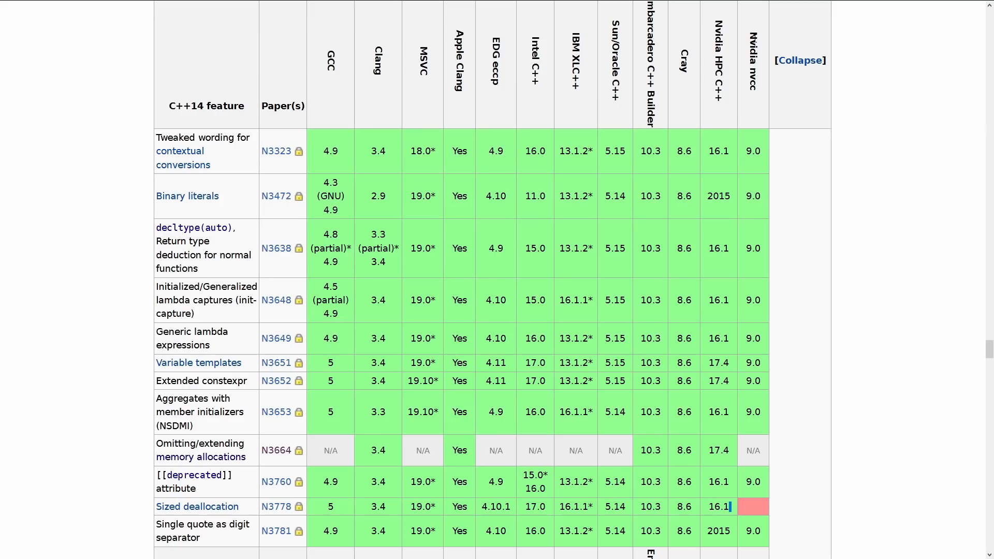
mouse_move(754, 512)
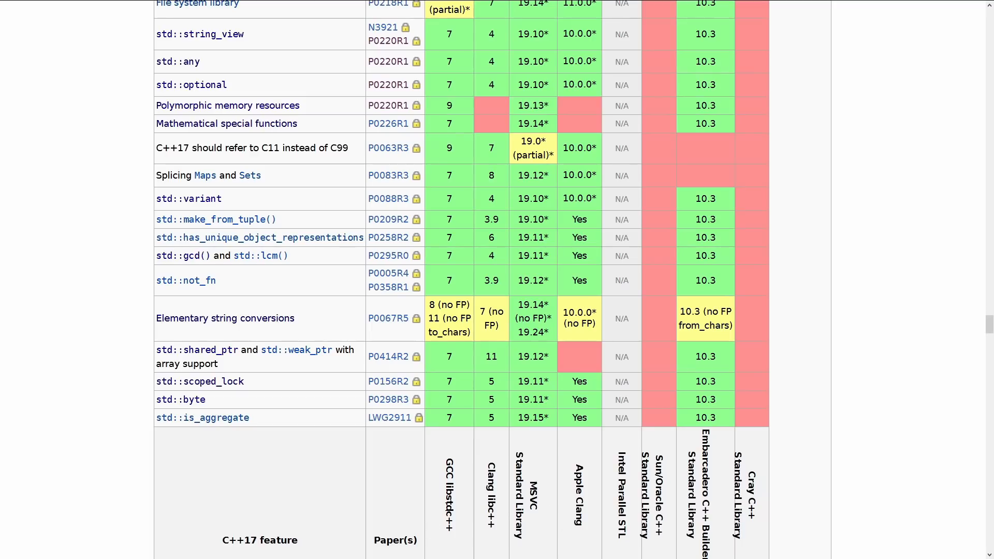
mouse_move(506, 365)
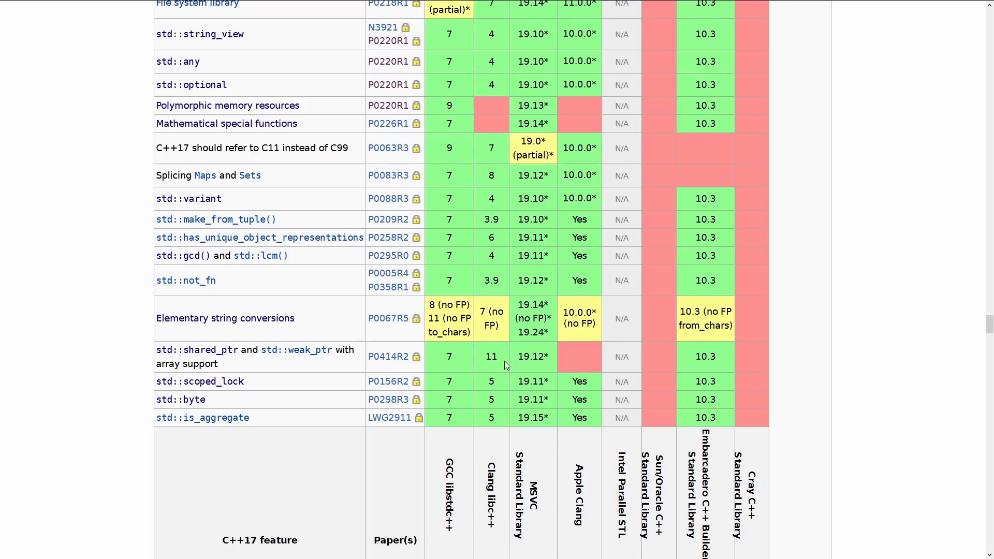
mouse_move(296, 349)
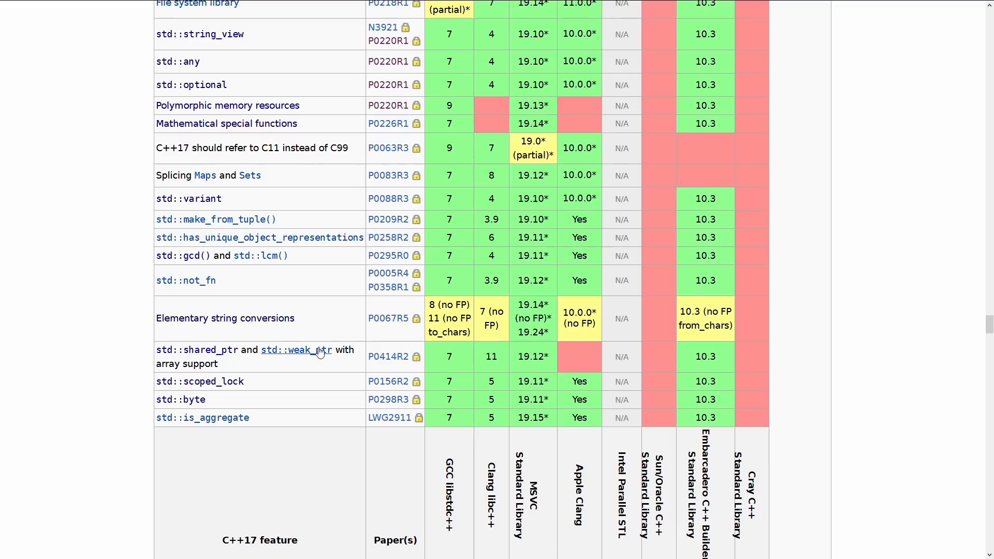
mouse_move(601, 369)
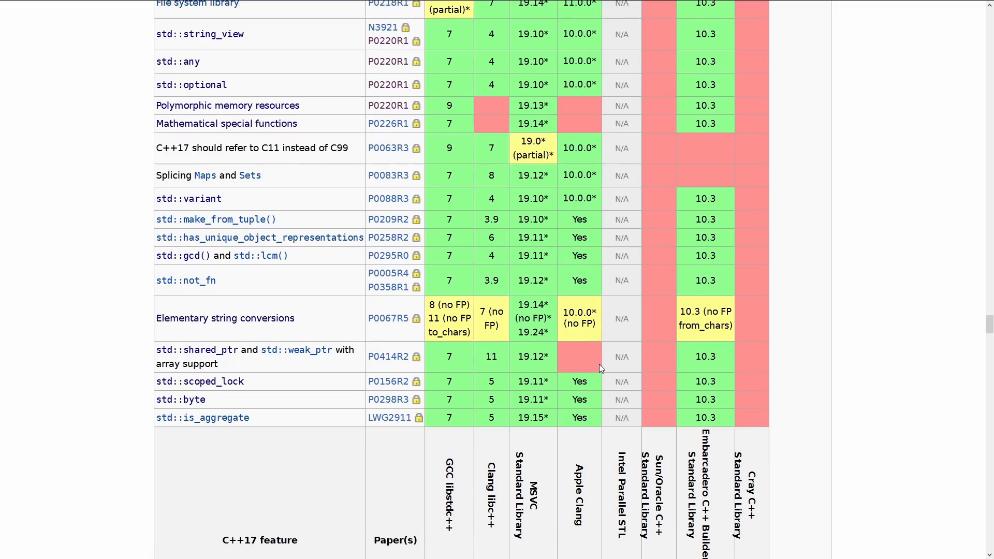
mouse_move(579, 367)
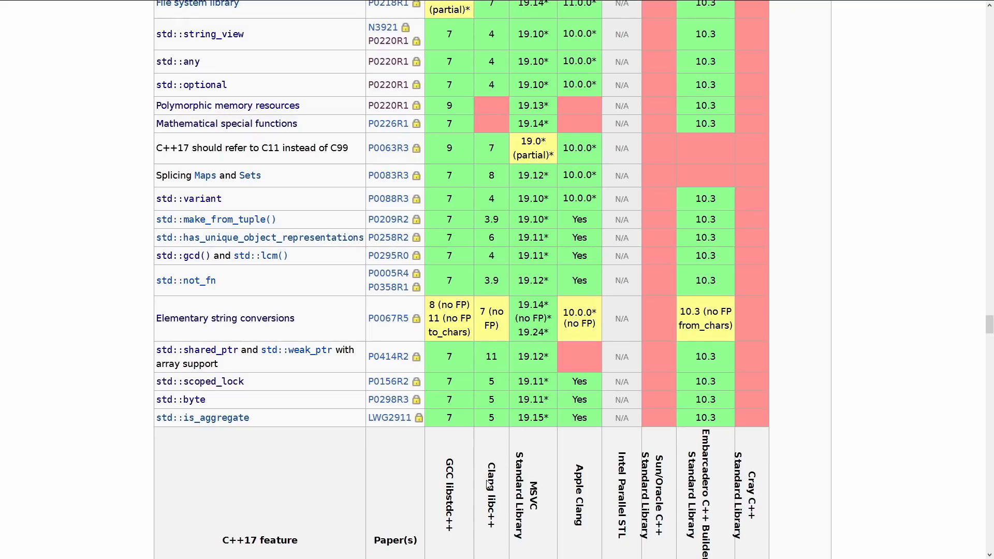
mouse_move(488, 485)
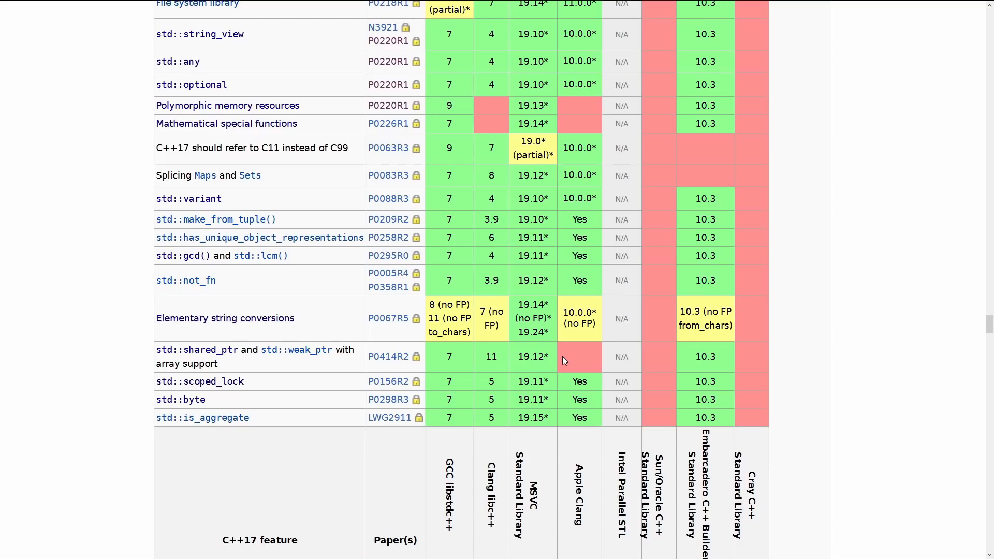
mouse_move(587, 533)
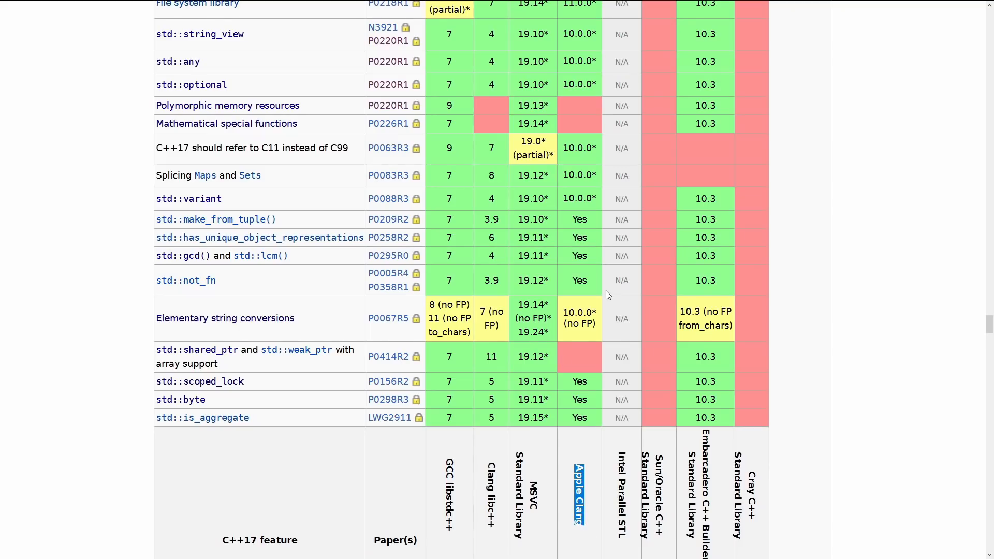
mouse_move(291, 317)
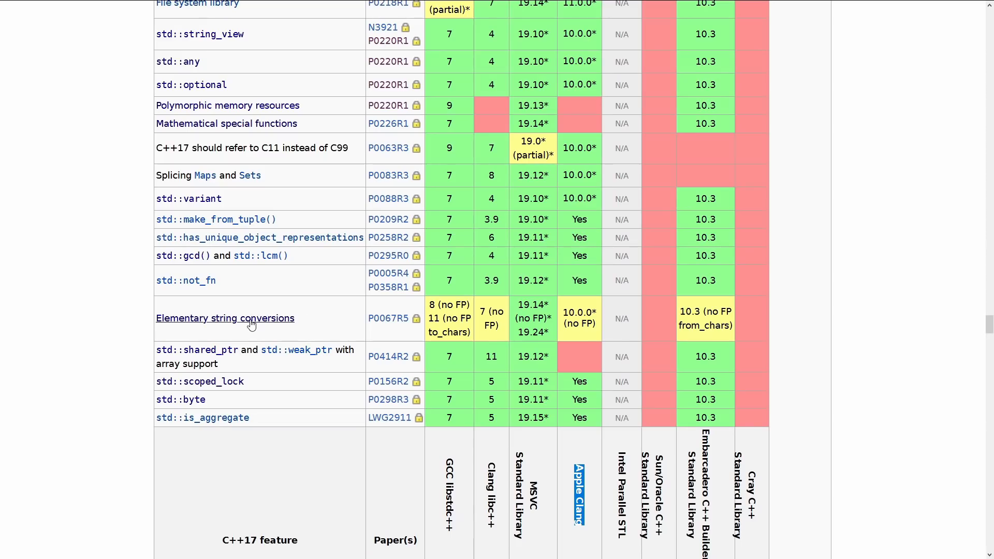
click(225, 318)
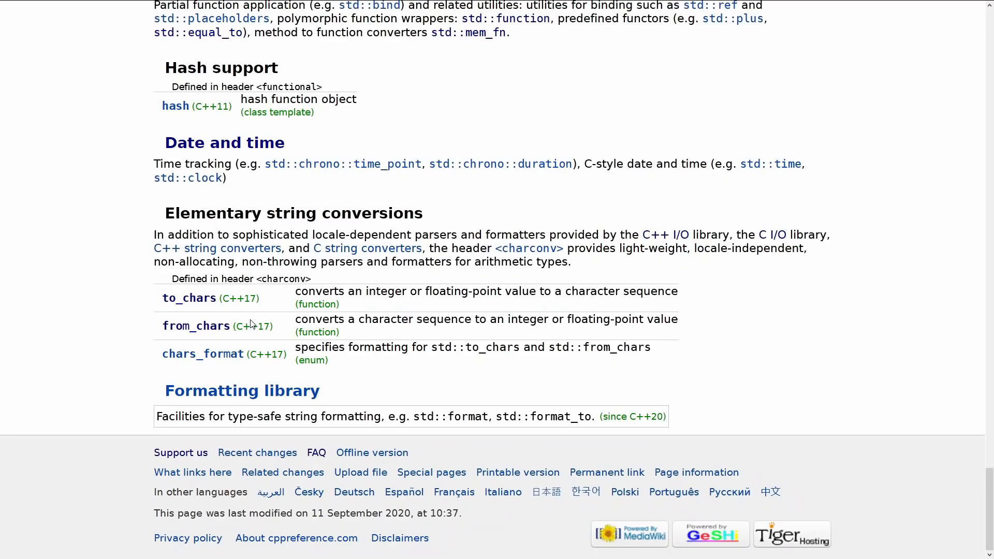
mouse_move(248, 342)
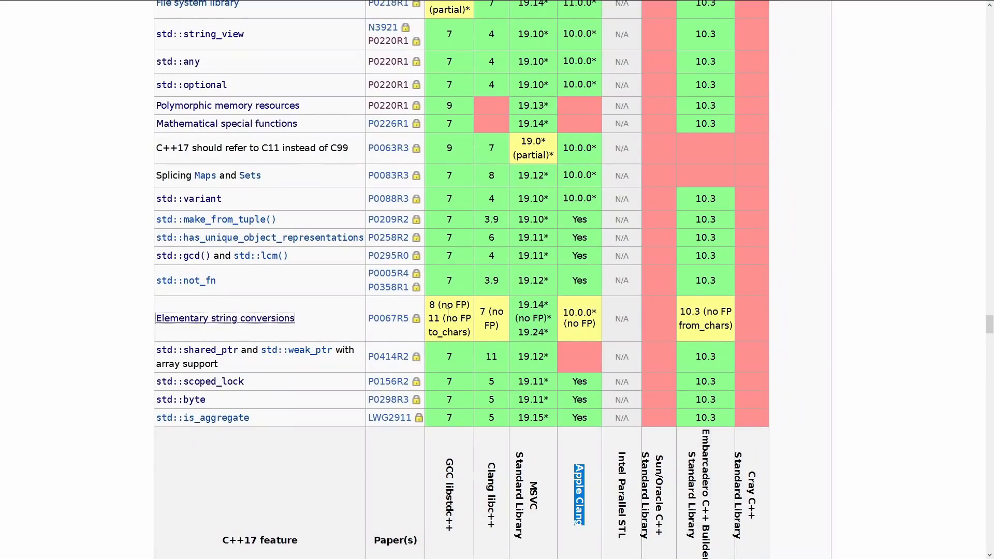
mouse_move(447, 322)
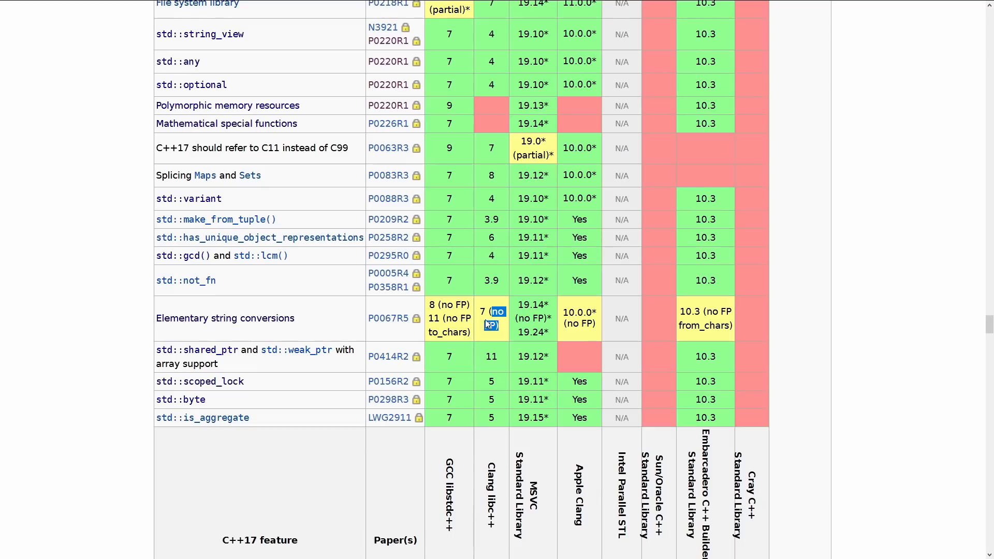
mouse_move(553, 320)
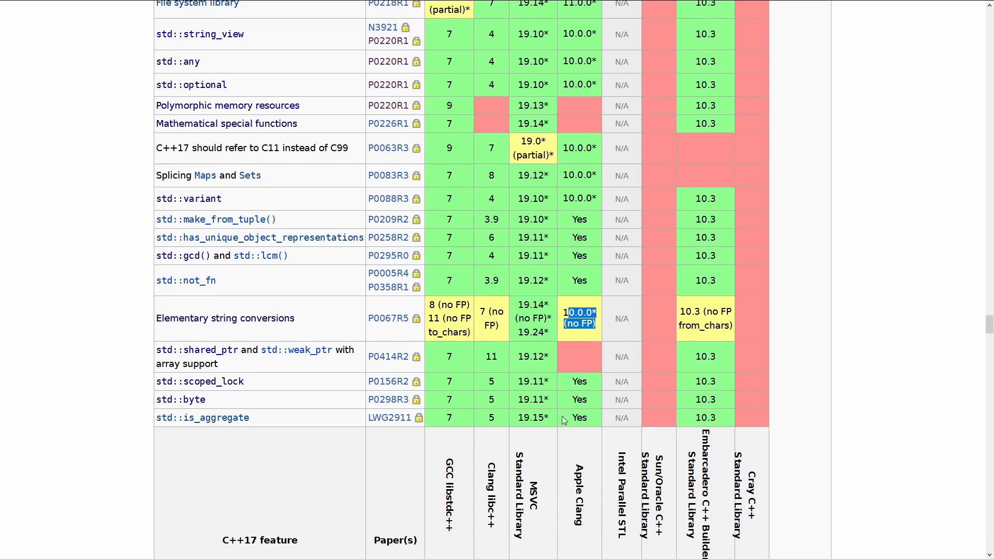
mouse_move(579, 313)
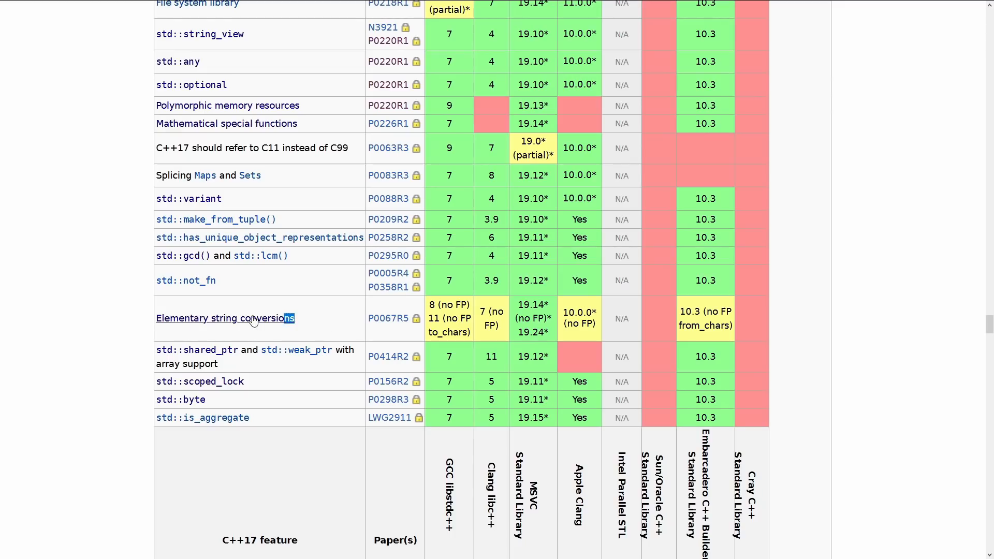
Highlight the Elementary string conversions feature name in the C++17 library table.
double_click(226, 317)
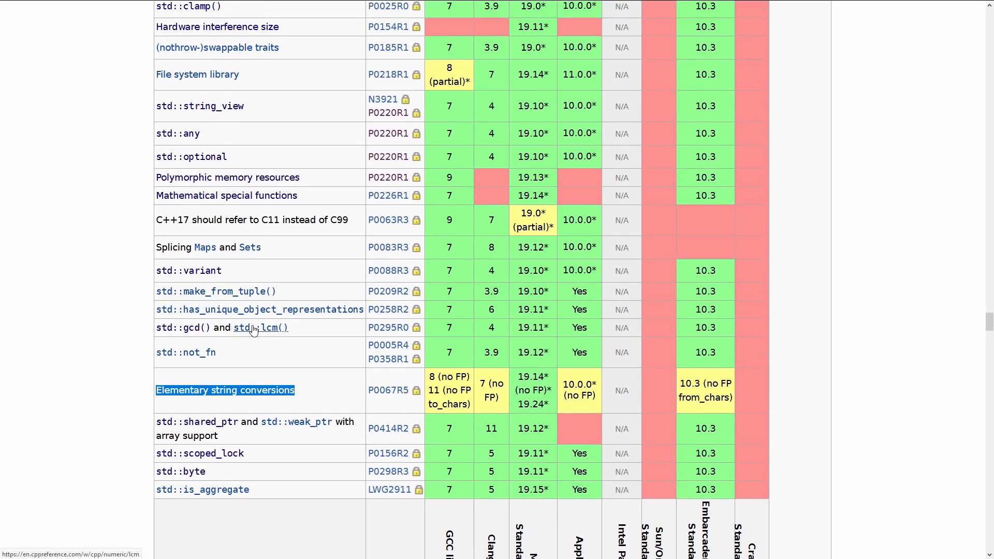
drag(229, 220, 352, 220)
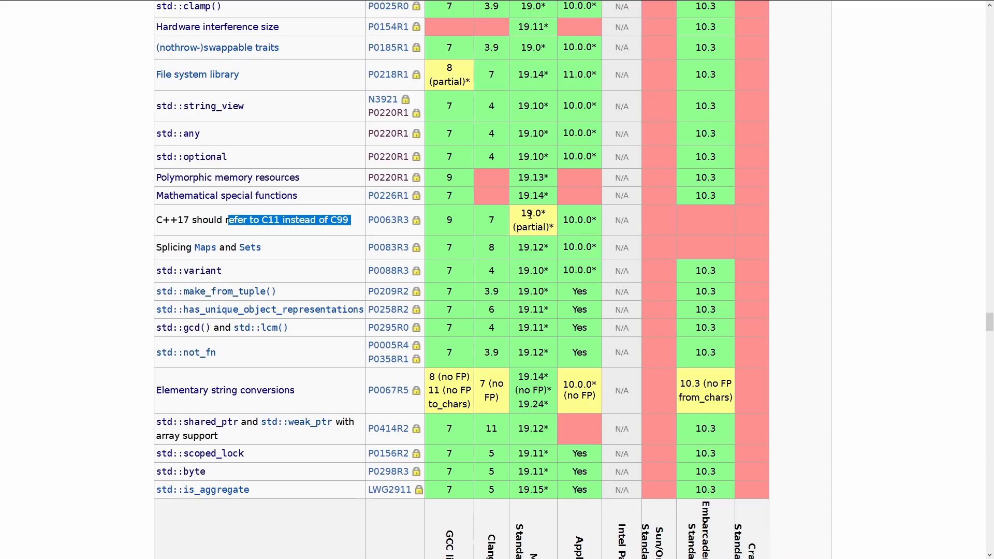
mouse_move(550, 225)
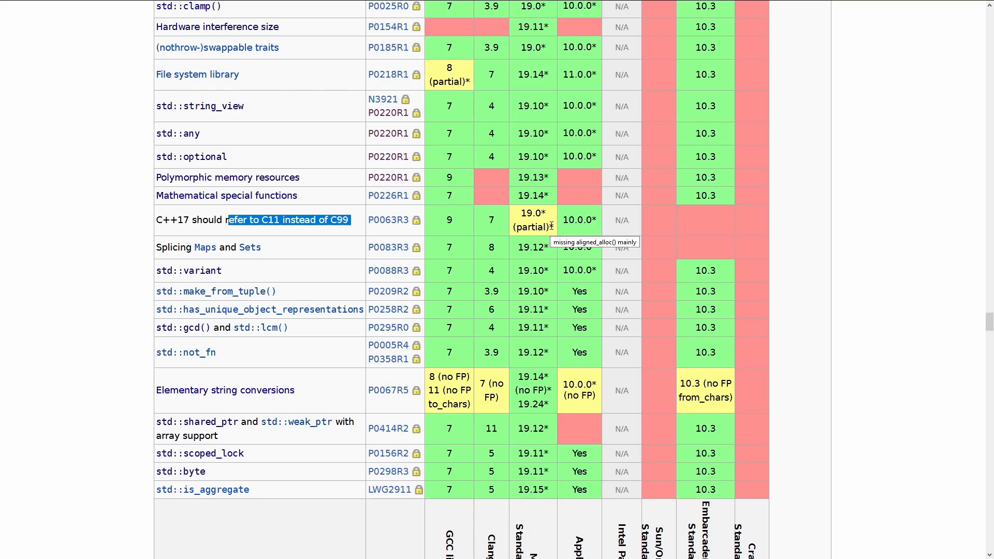
scroll(down, 3)
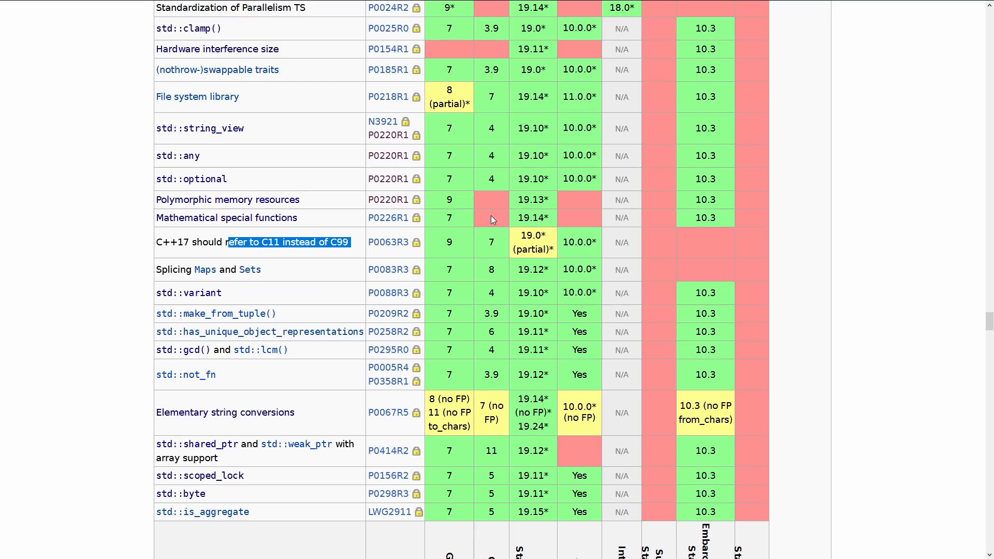
scroll(down, 3)
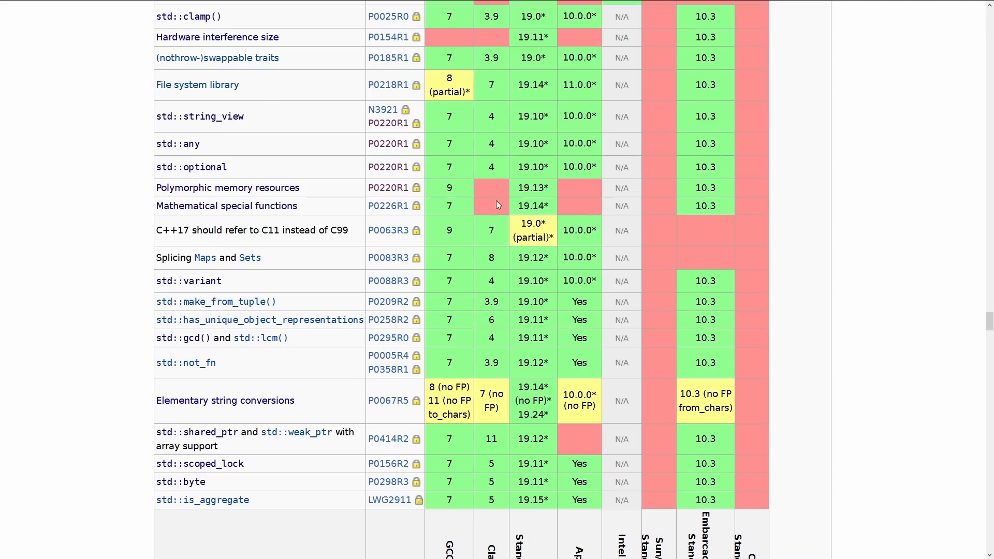
mouse_move(570, 209)
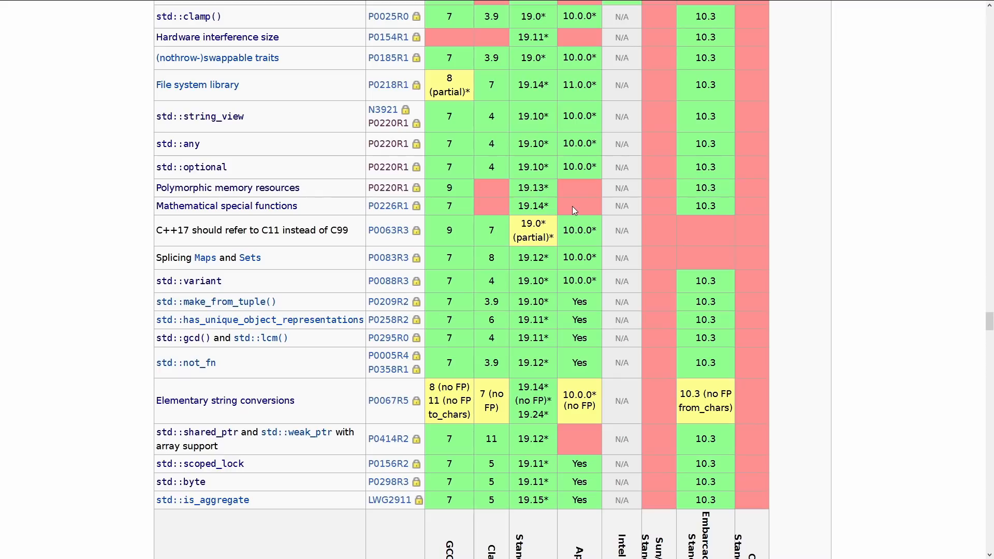
mouse_move(319, 188)
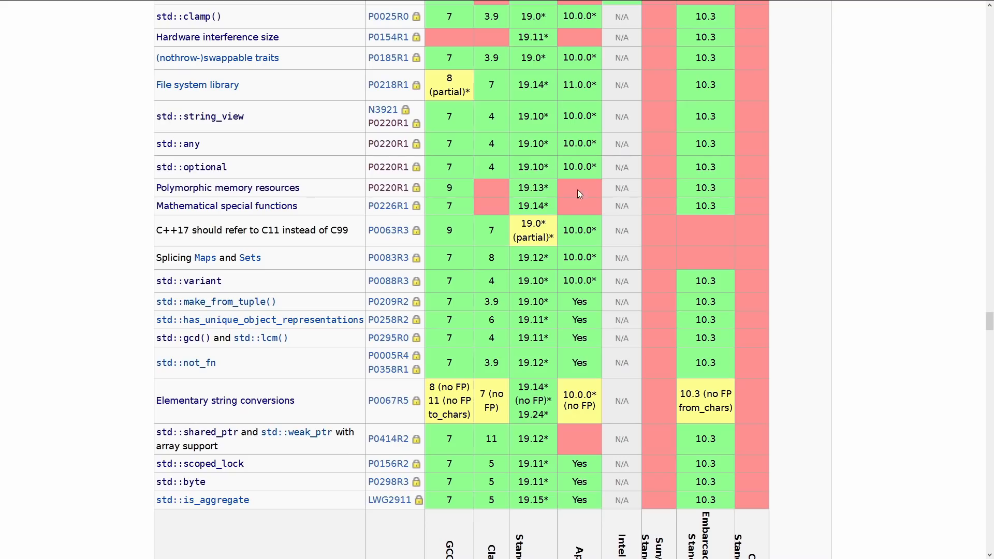
Highlight MSVC 19.13* as the polymorphic memory resources support version.
double_click(533, 188)
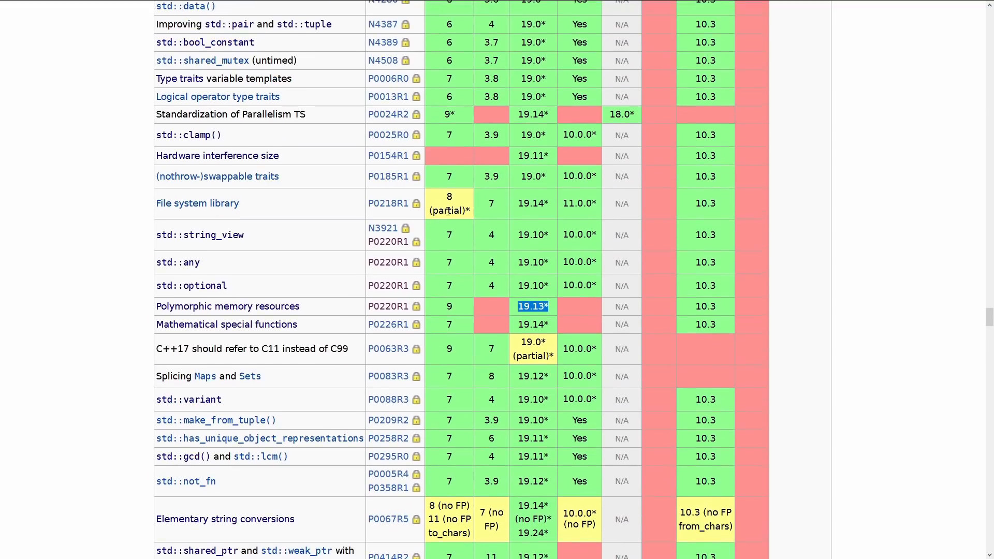
mouse_move(452, 210)
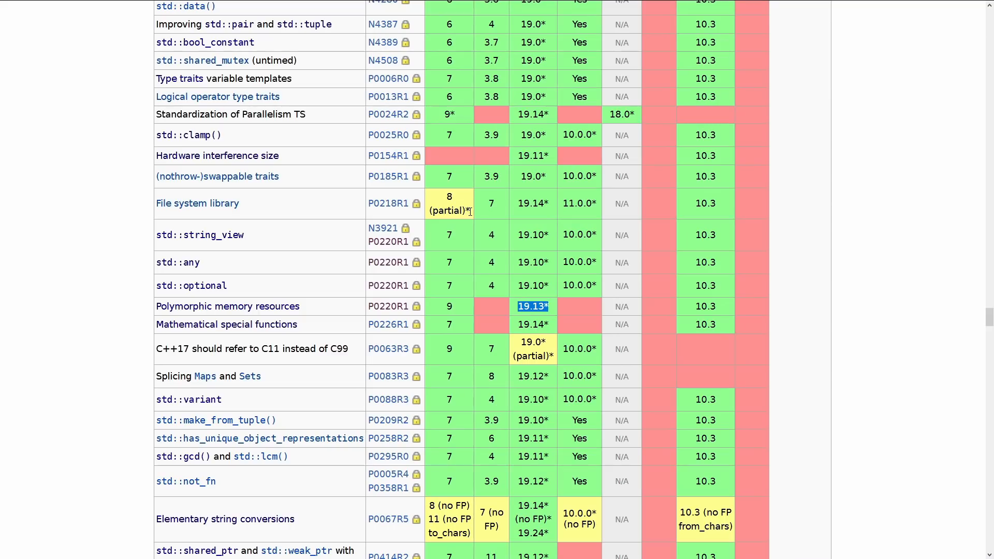
mouse_move(468, 209)
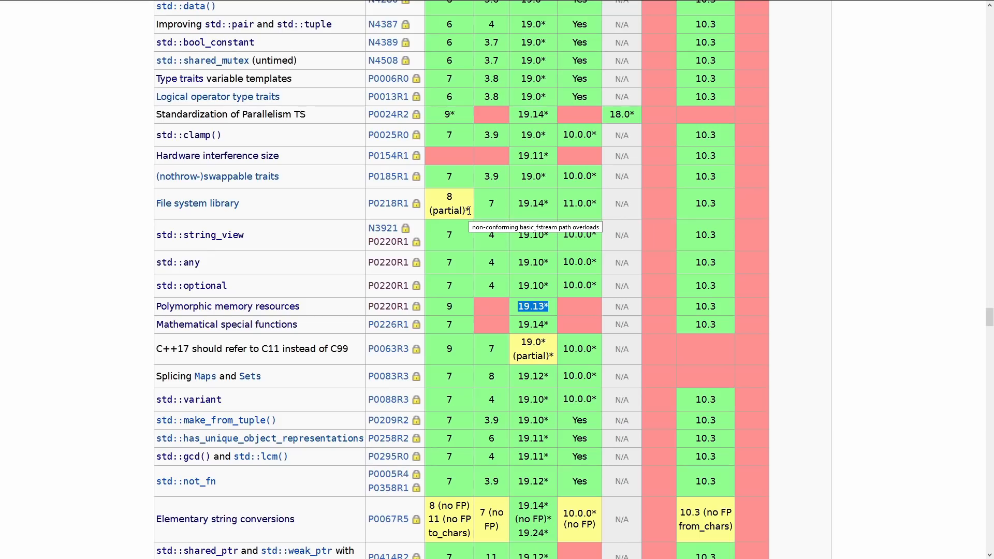
mouse_move(281, 156)
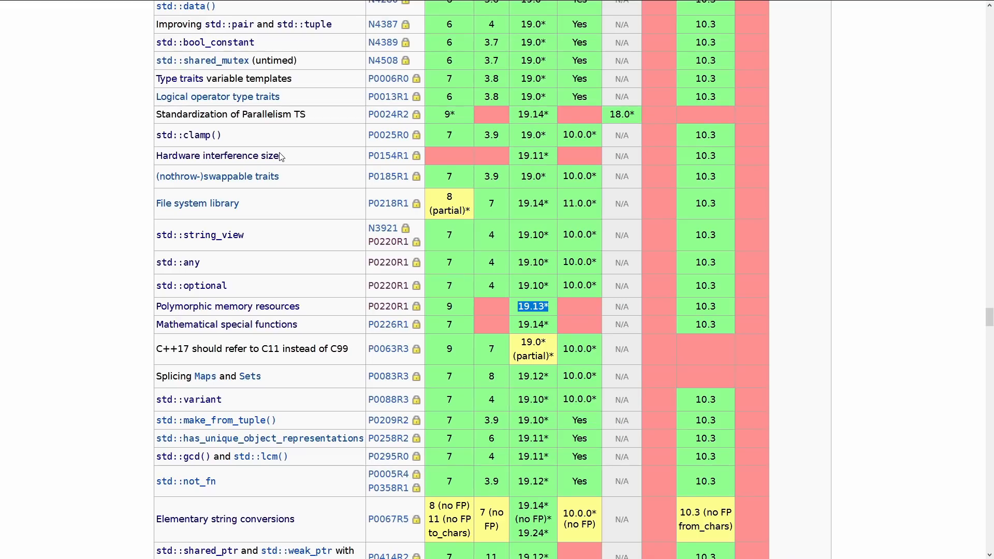
Visit the std::hardware_destructive_interference_size reference page, then return to the C++17 library table.
click(218, 155)
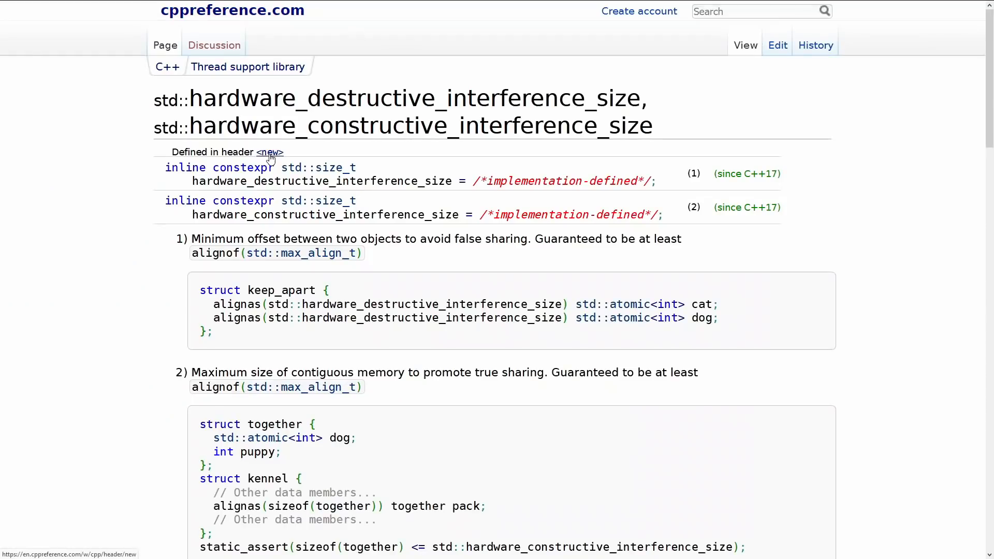
mouse_move(373, 316)
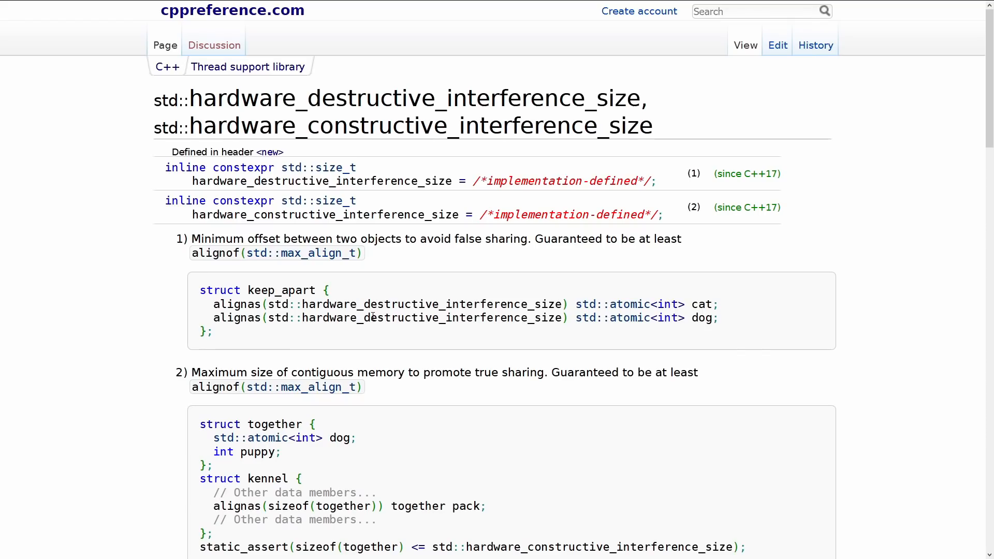
scroll(down, 3)
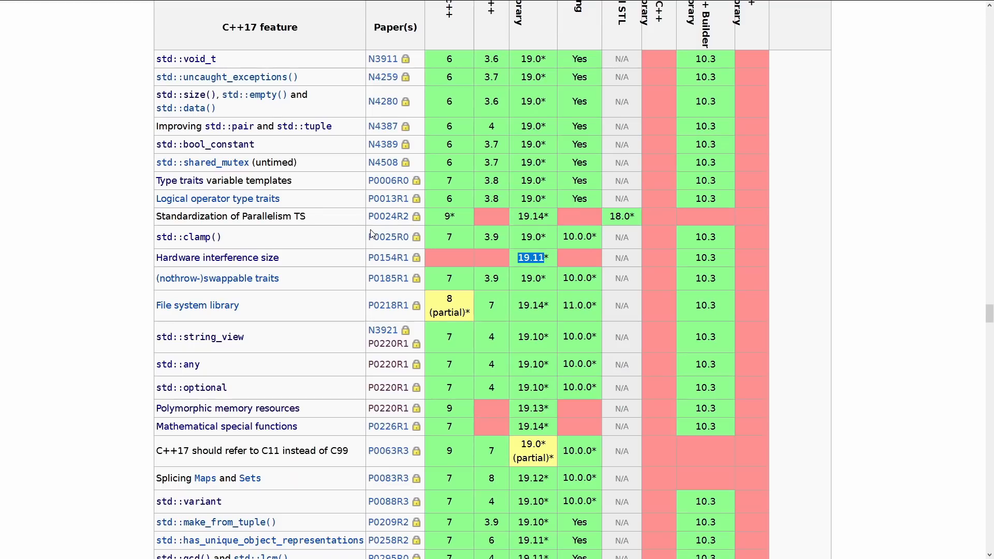
mouse_move(458, 222)
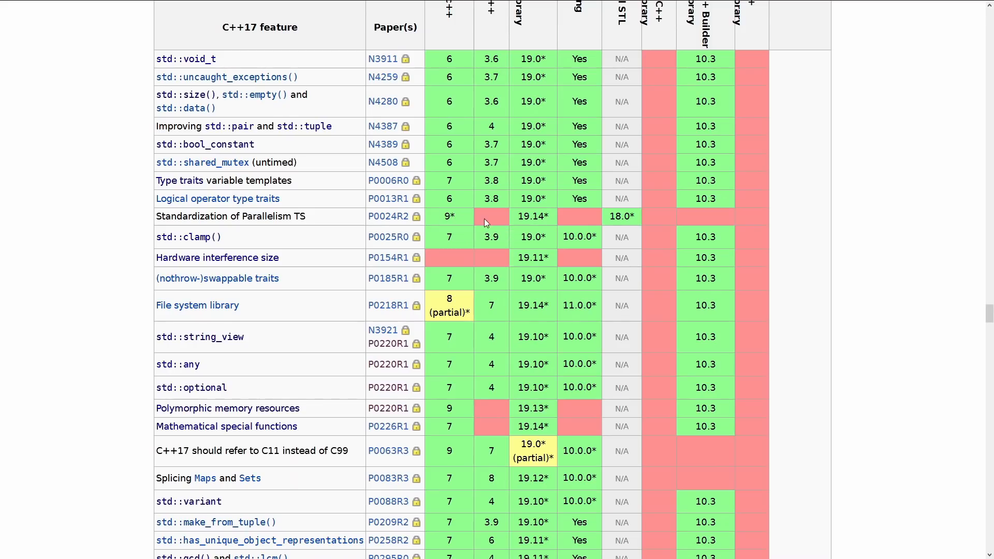
mouse_move(496, 221)
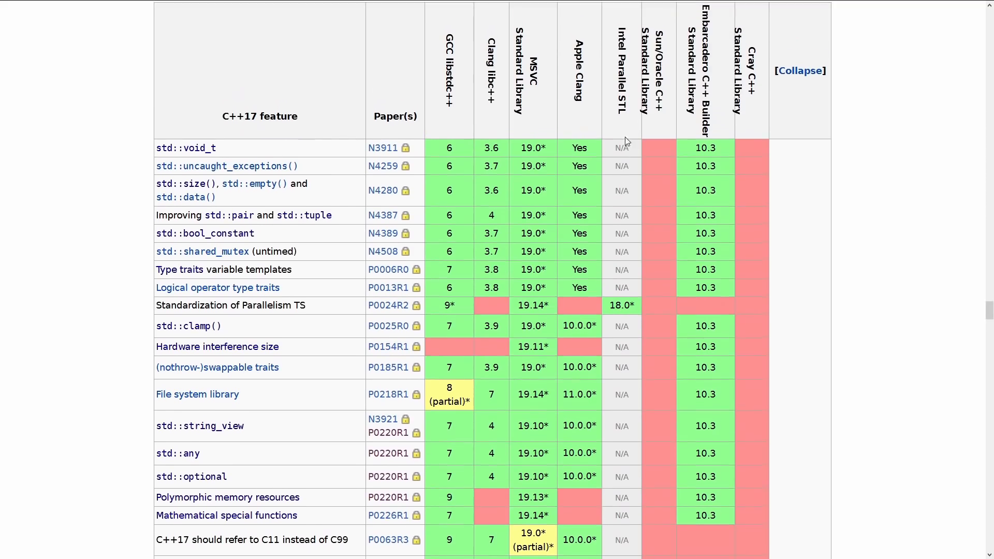
mouse_move(618, 209)
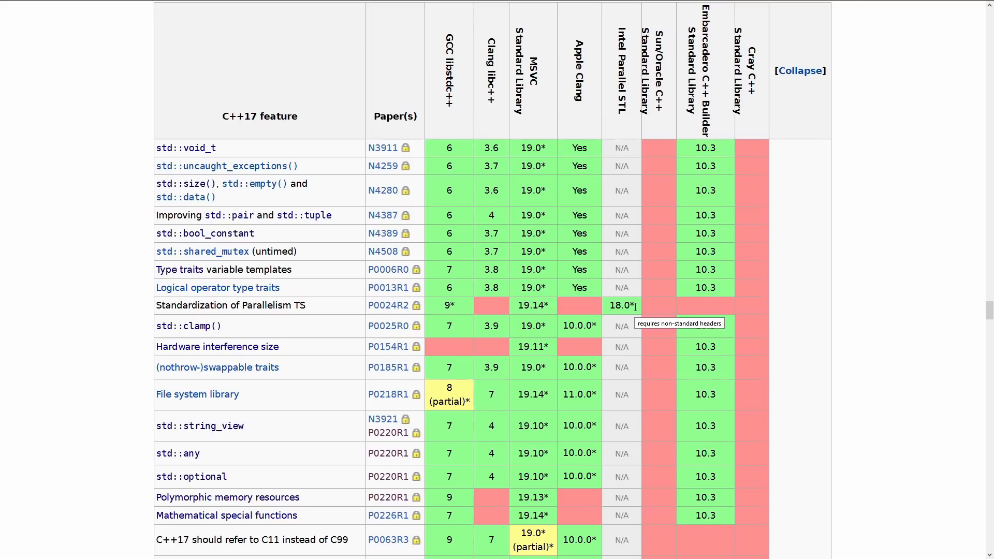
mouse_move(449, 309)
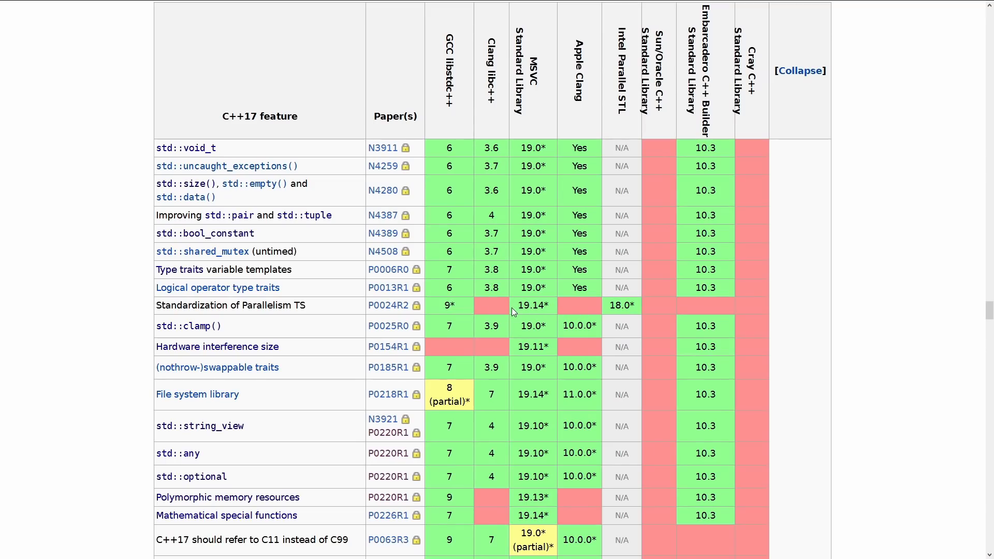
Scroll past the C++17 table notes on Oracle Developer Studio 12.6 to C++14 core features.
scroll(down, 3)
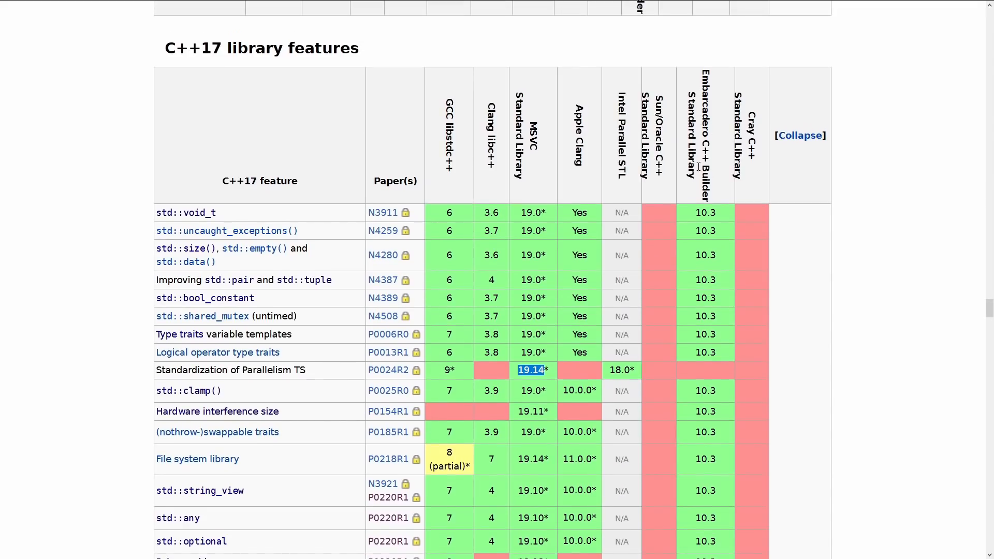
scroll(down, 3)
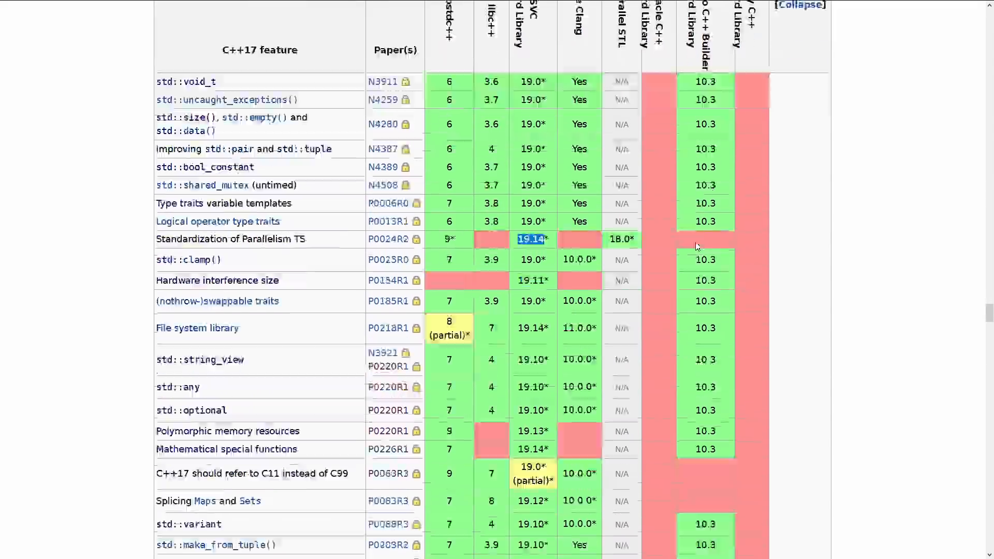
scroll(down, 3)
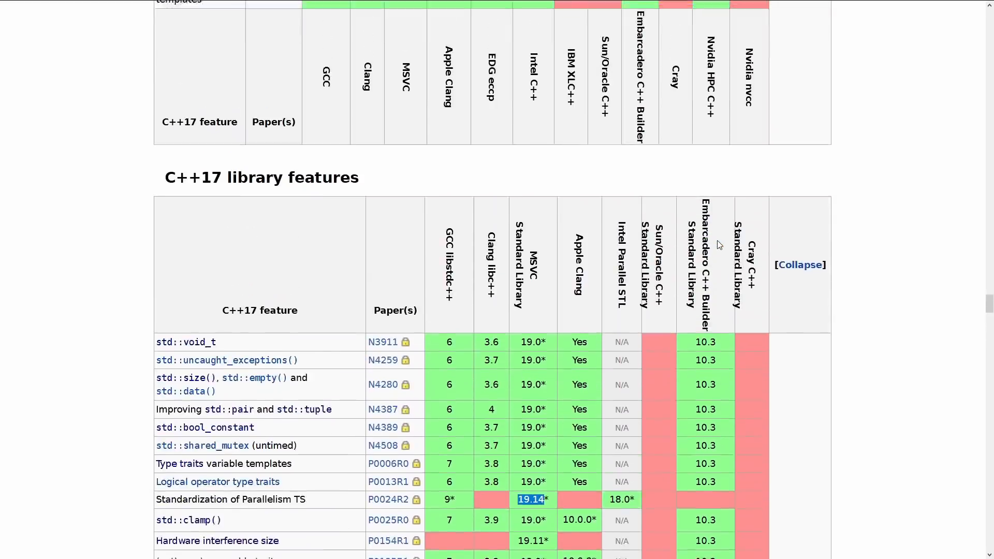
scroll(down, 3)
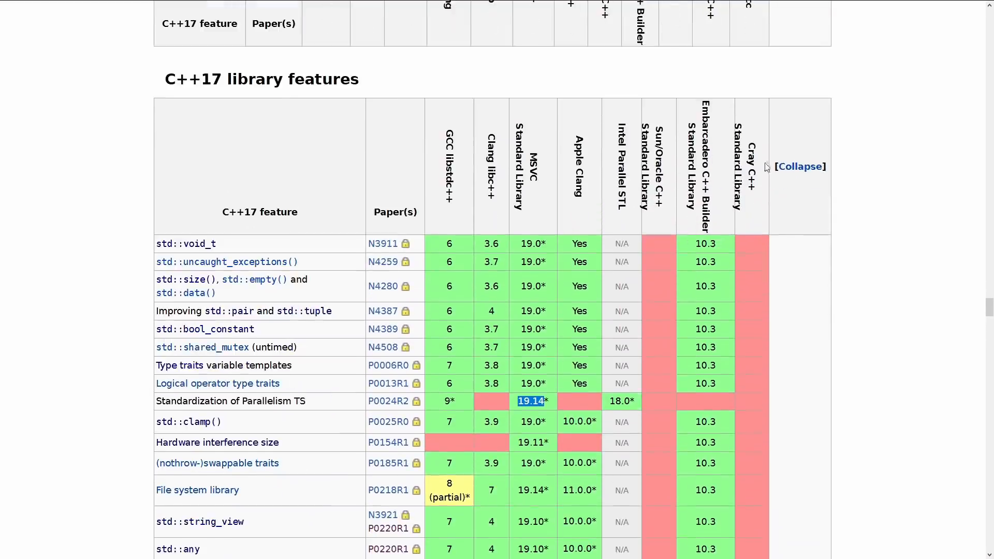
scroll(down, 3)
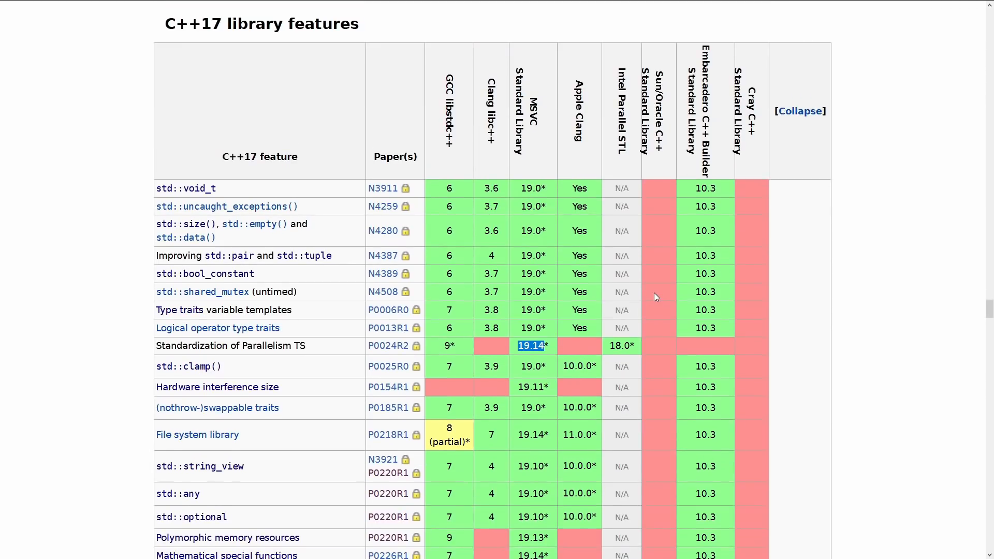
scroll(down, 3)
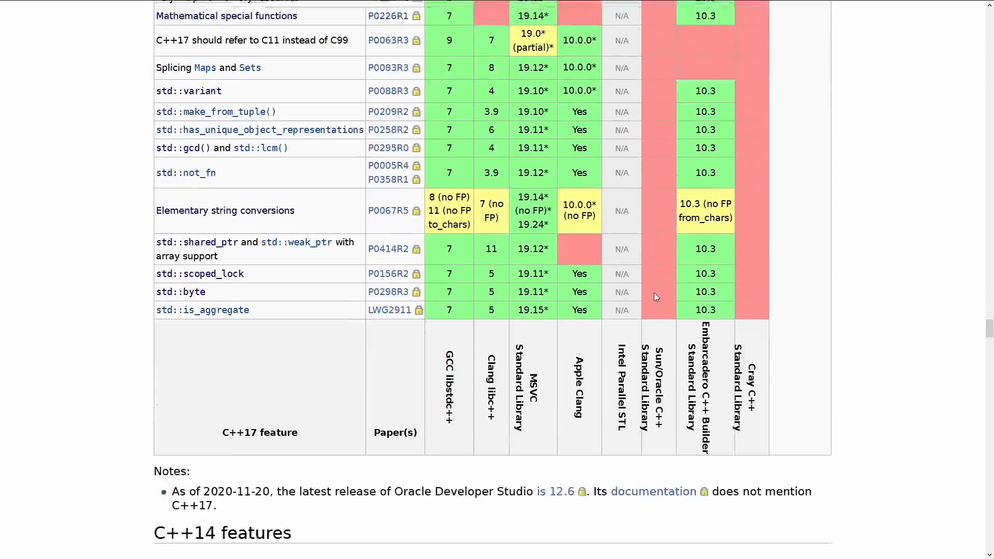
scroll(down, 3)
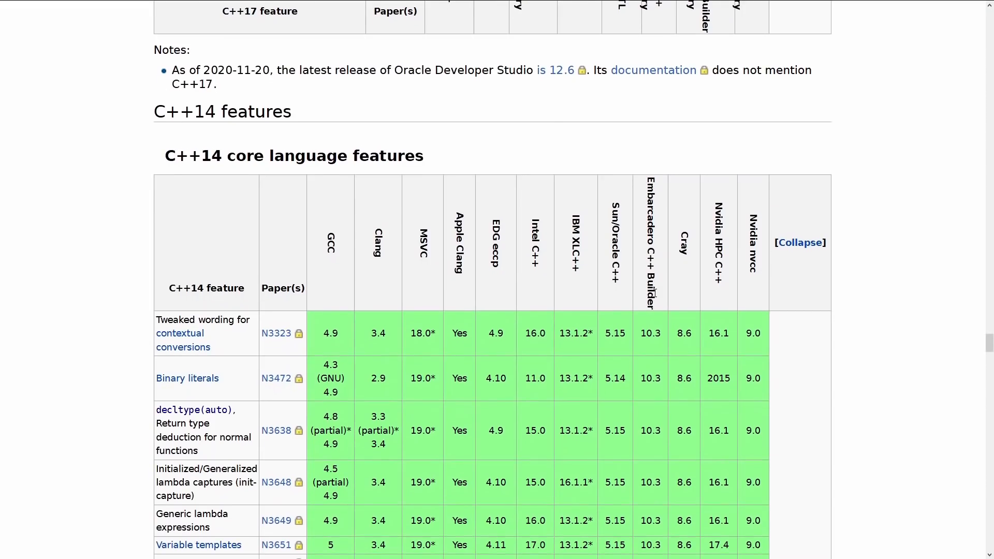
Scroll through the C++17 core language table rows: fold expressions, aggregate base-class initialization, lambda *this capture.
scroll(down, 3)
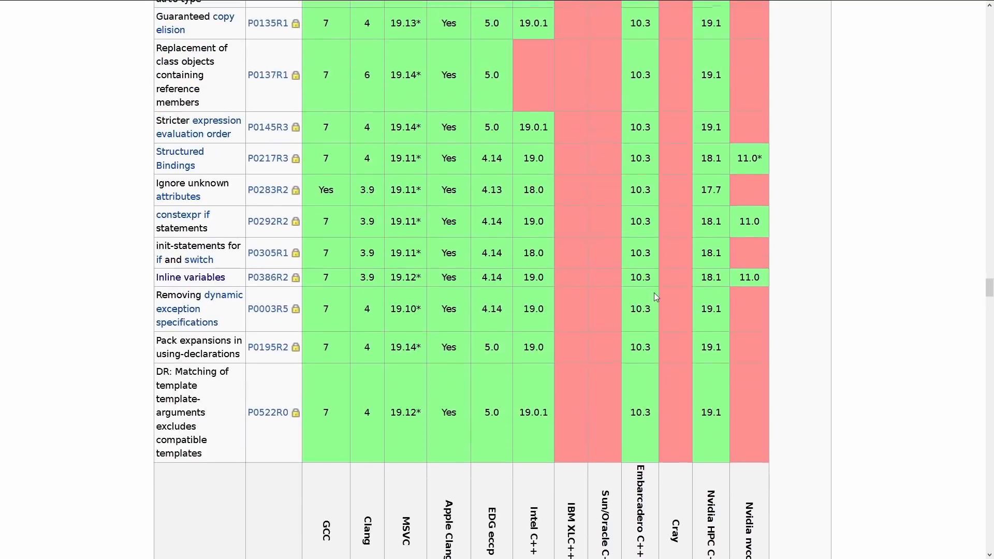
scroll(down, 3)
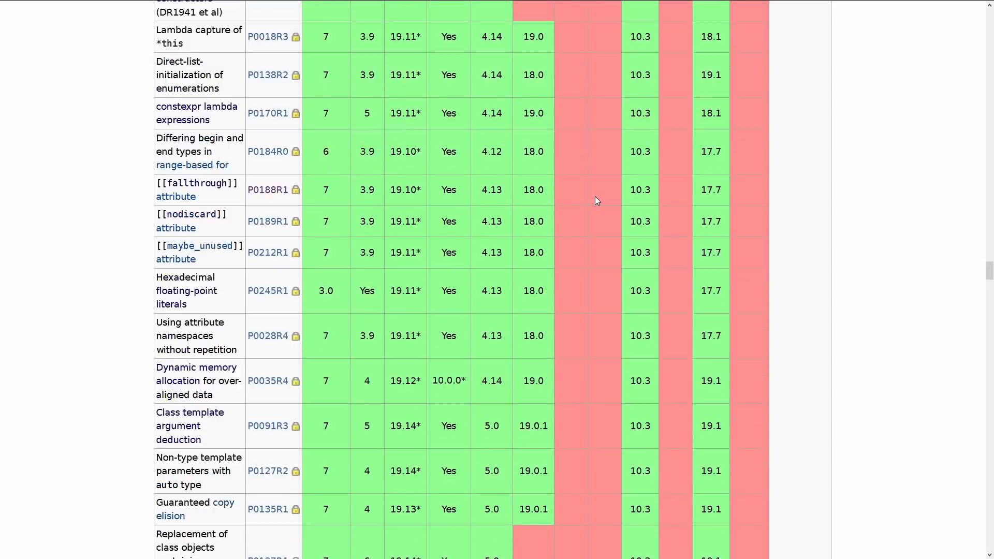
scroll(up, 3)
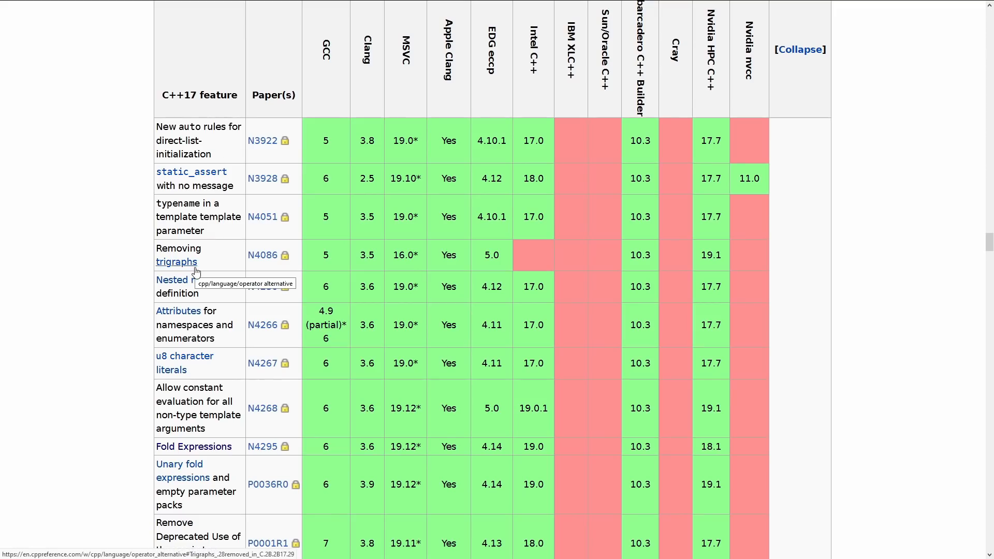
scroll(down, 3)
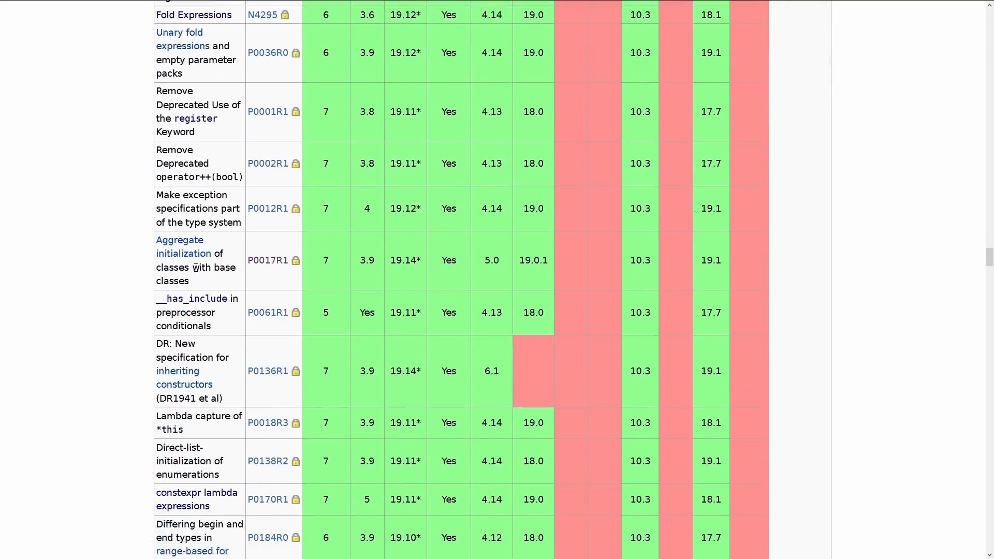